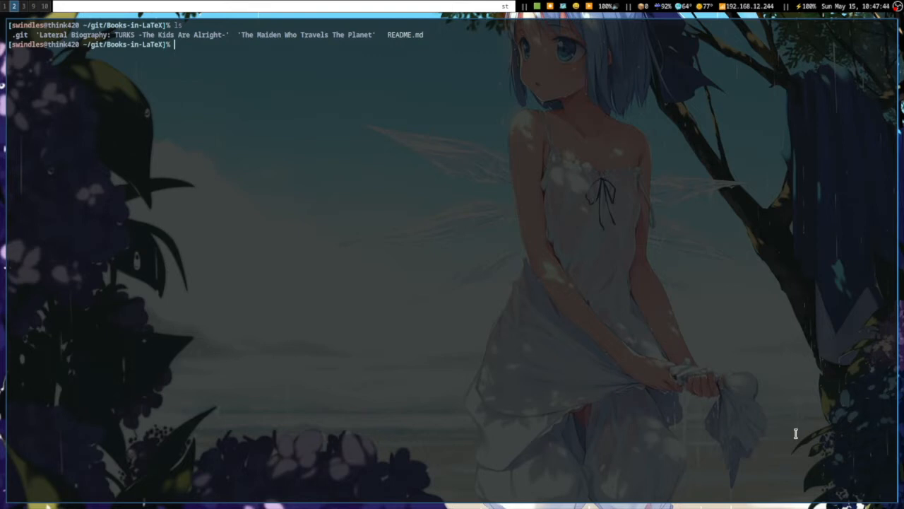
# View the manual page for liisten via 'man lii', then quit it
pyautogui.write('man lii')
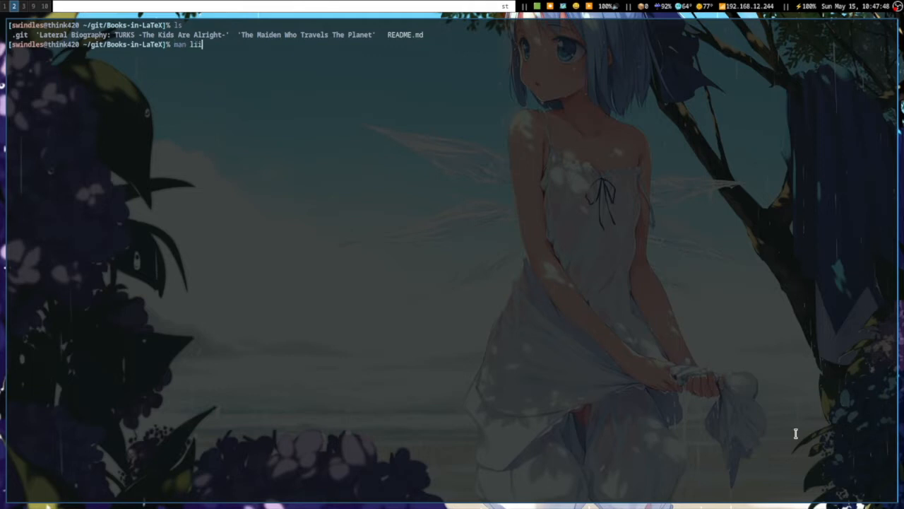
pyautogui.press('Return')
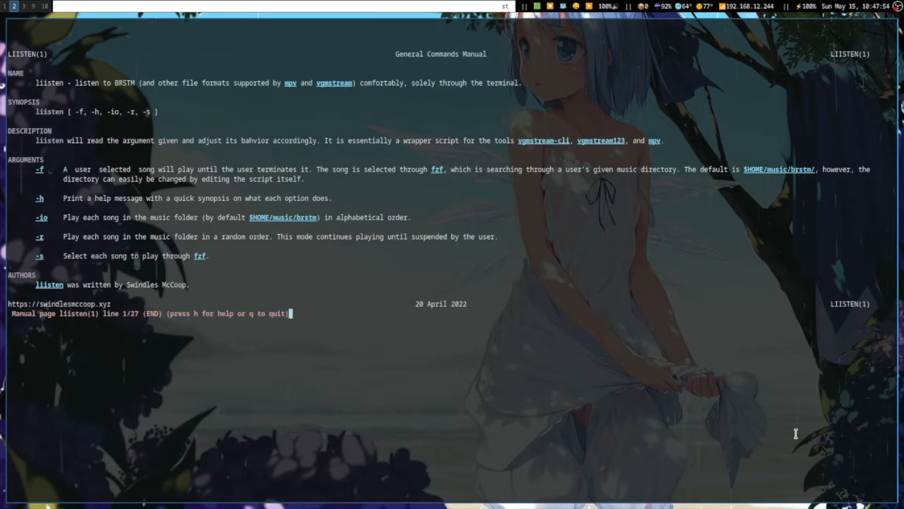
pyautogui.press('q')
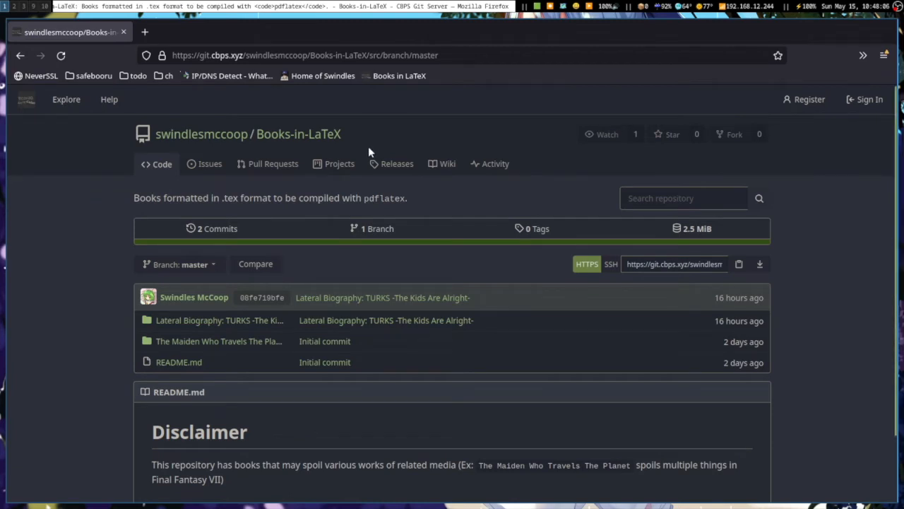
pyautogui.moveTo(288, 332)
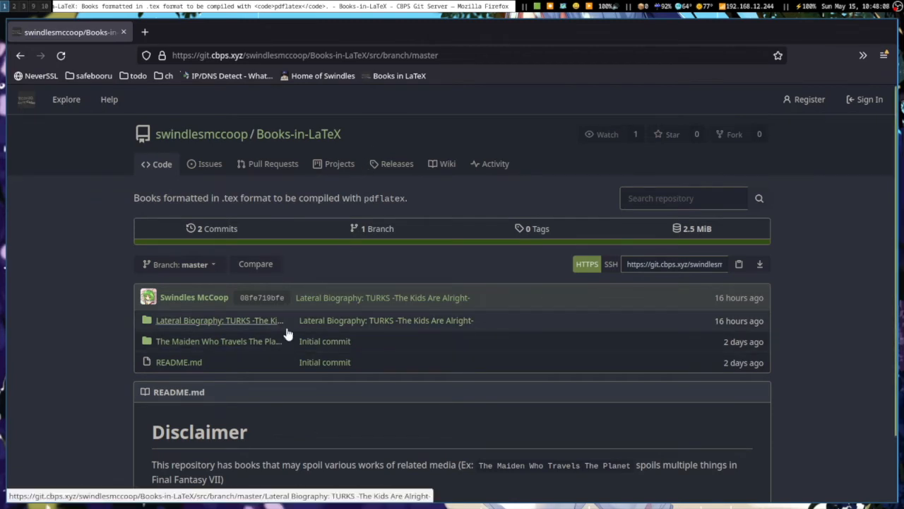
pyautogui.moveTo(104, 264)
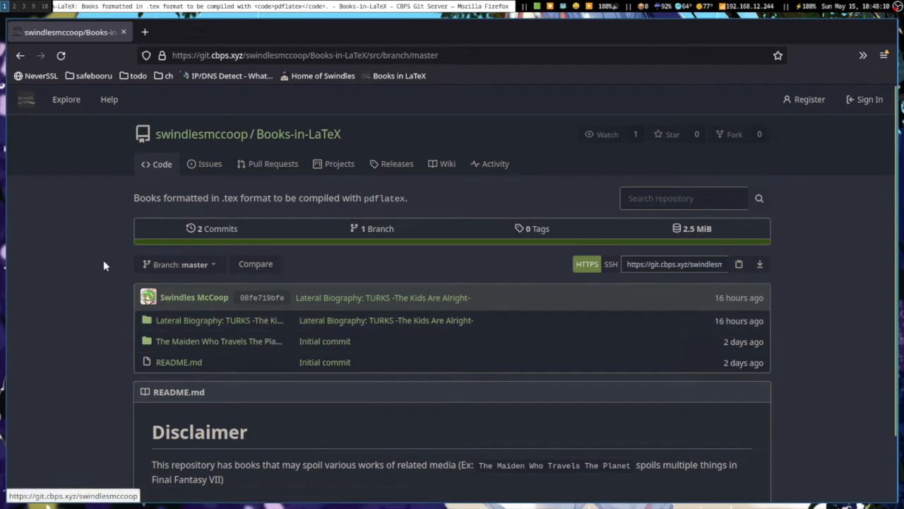
pyautogui.moveTo(63, 239)
pyautogui.write('https')
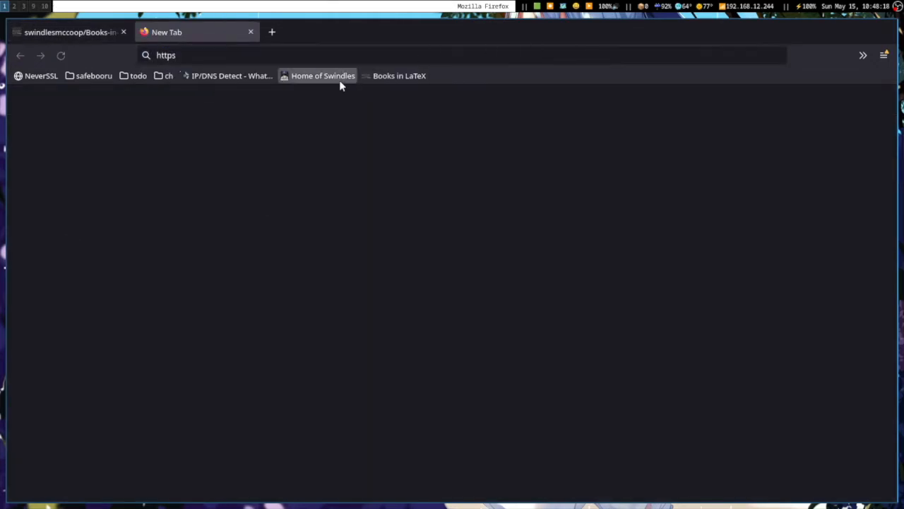
# Go to the author's home site and open 'Art of War.pdf' from the books index
pyautogui.click(322, 76)
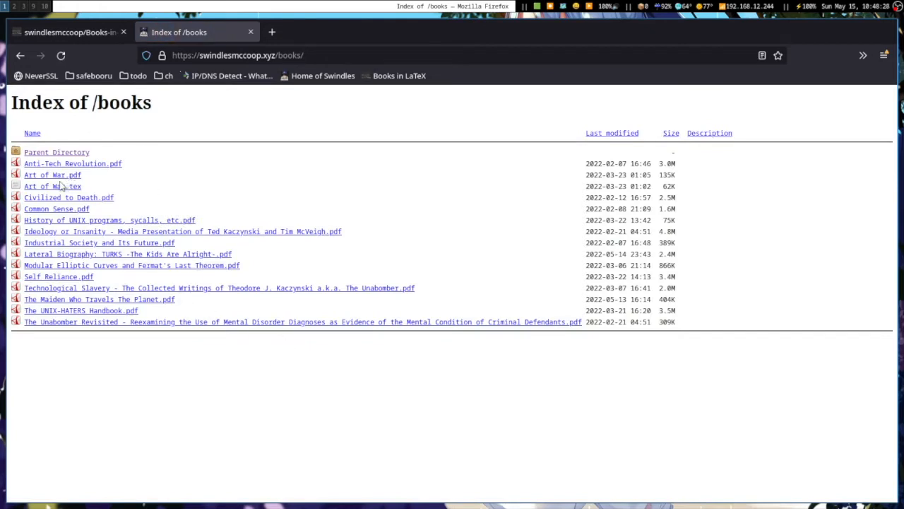
pyautogui.moveTo(53, 175)
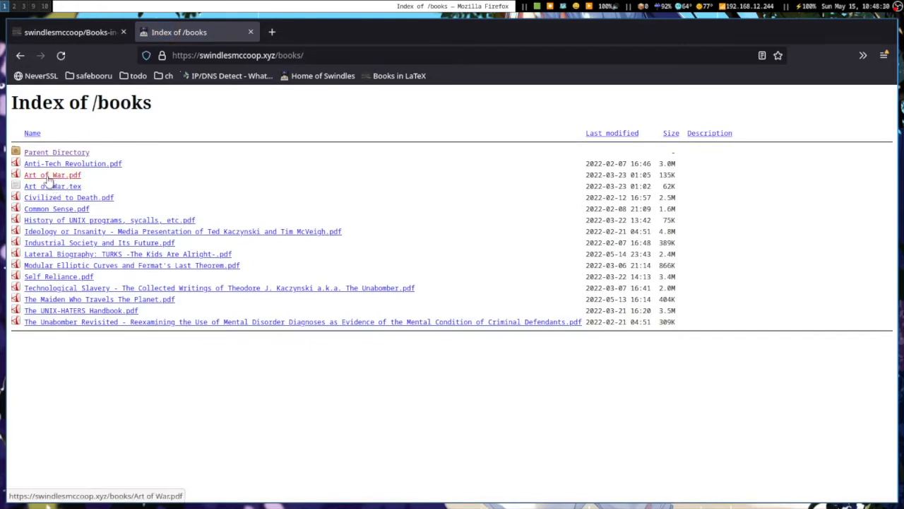
pyautogui.click(52, 175)
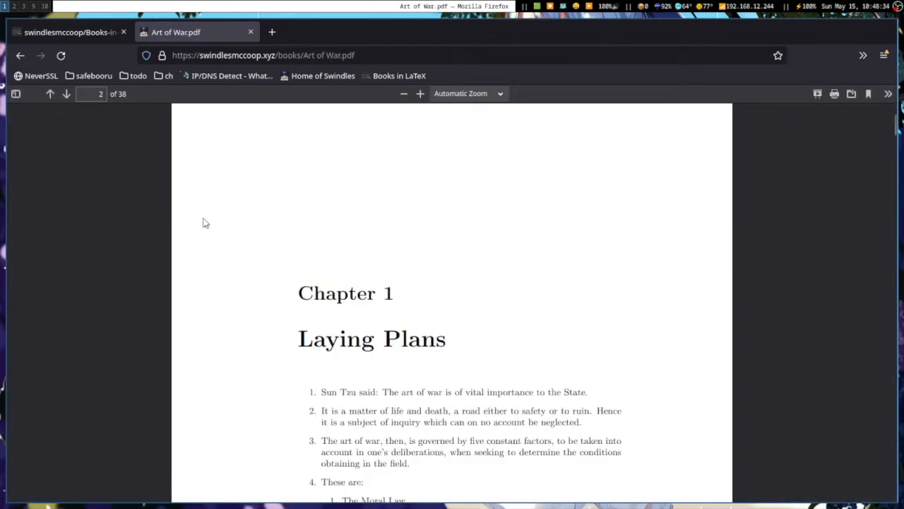
# Scroll from the Art of War title page and select the 'WAGING WAR' header
pyautogui.click(50, 94)
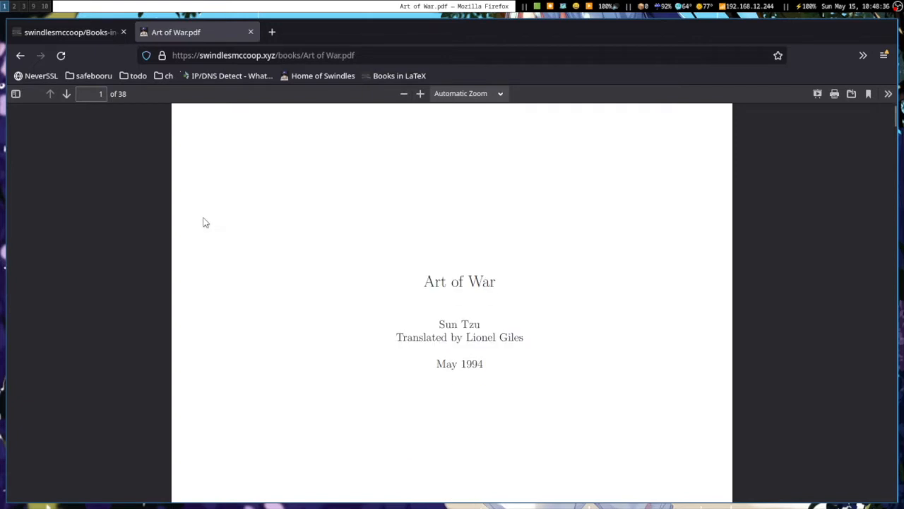
pyautogui.scroll(3)
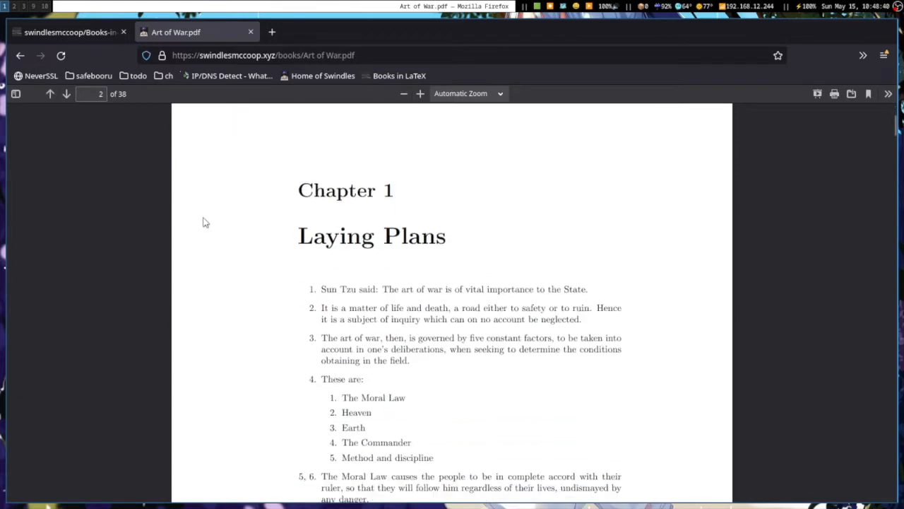
pyautogui.scroll(-3)
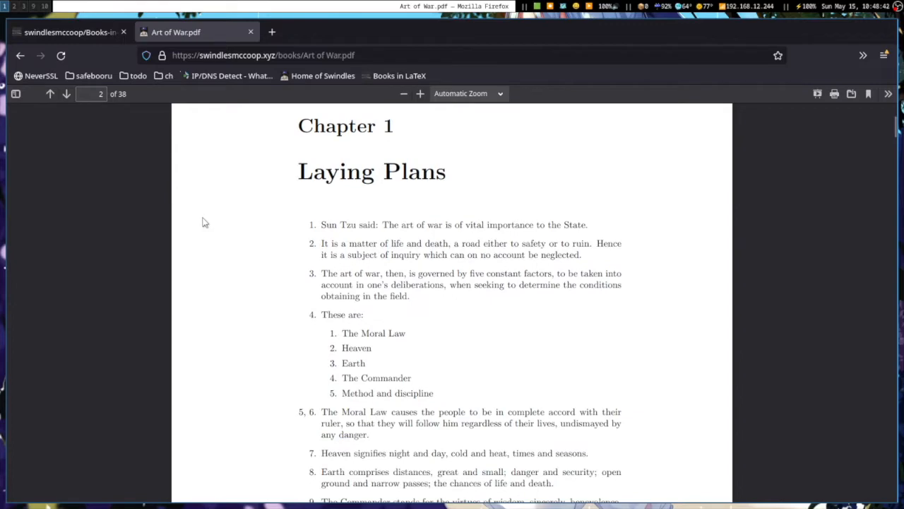
pyautogui.scroll(-3)
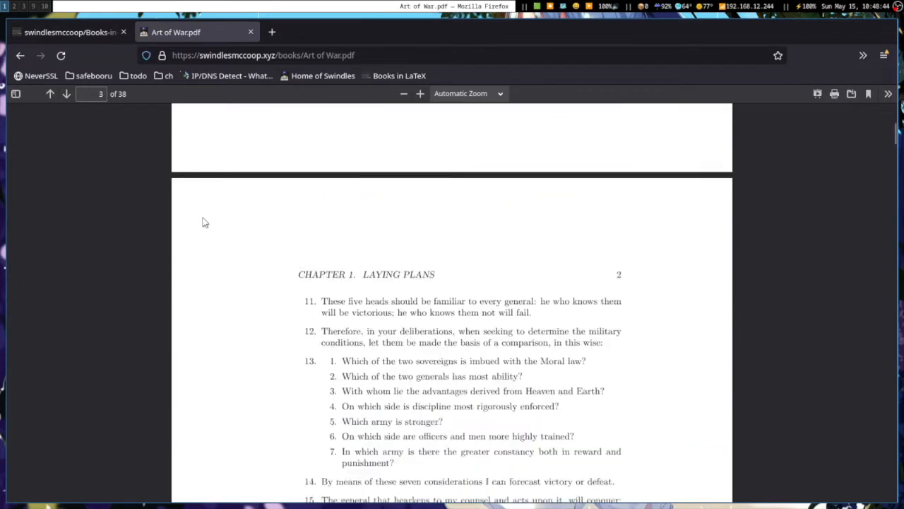
pyautogui.scroll(-3)
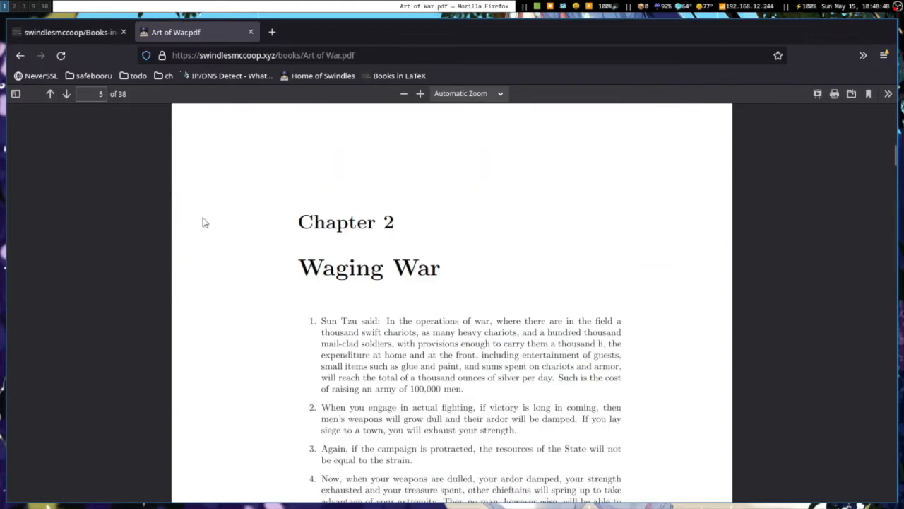
pyautogui.scroll(-3)
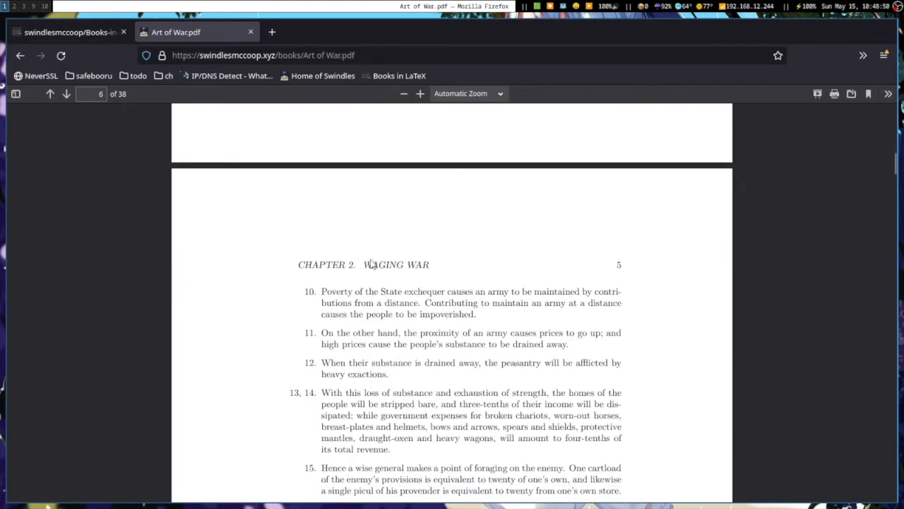
pyautogui.doubleClick(396, 264)
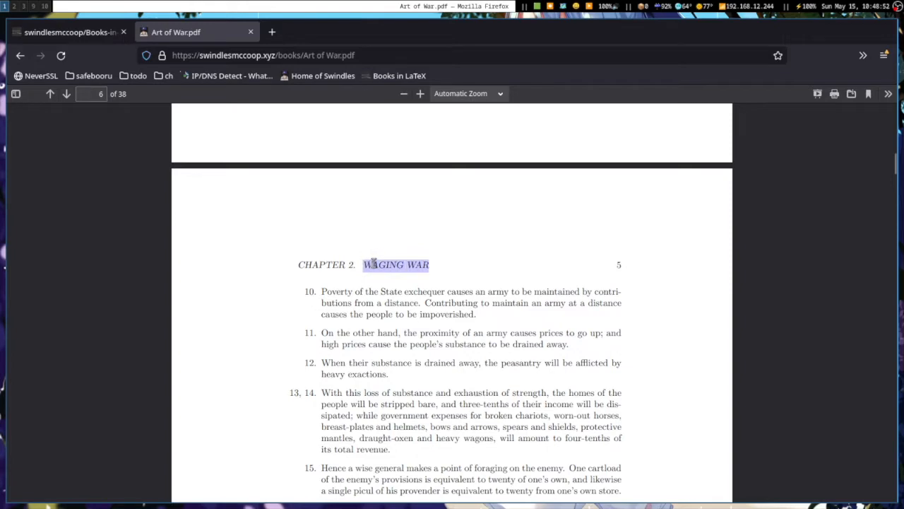
# Read on past Chapter 5, Energy, to page 13, then go back to the books index
pyautogui.scroll(-3)
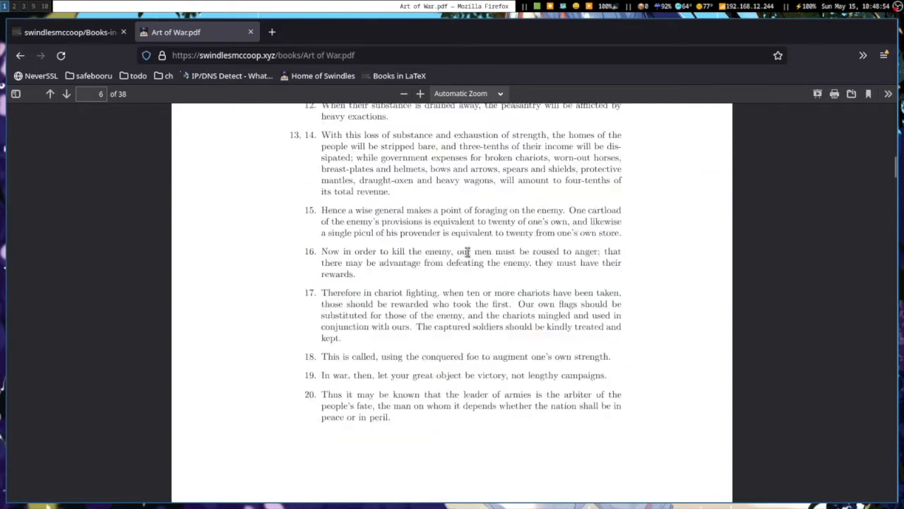
pyautogui.scroll(-3)
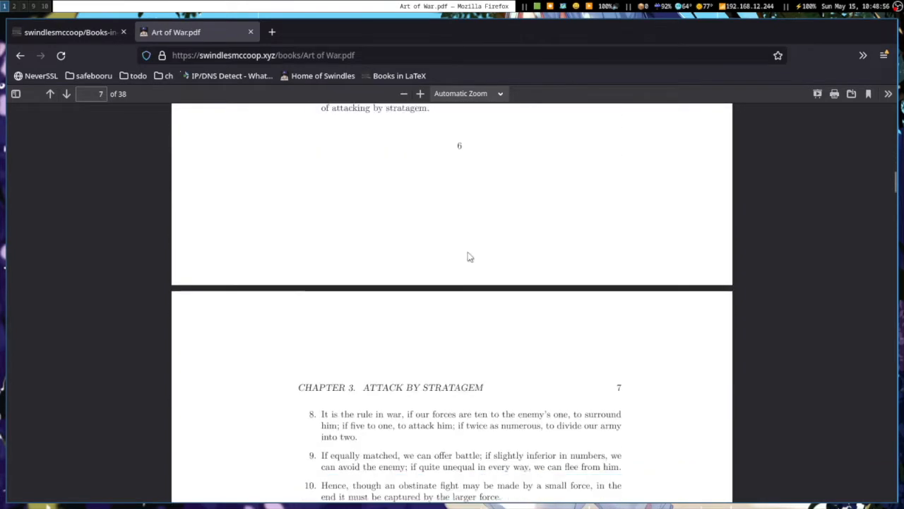
pyautogui.scroll(-3)
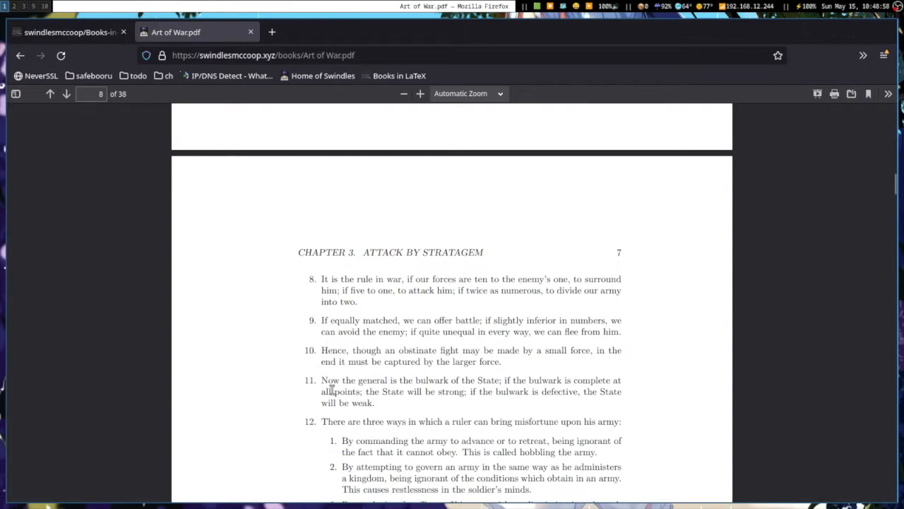
pyautogui.scroll(-3)
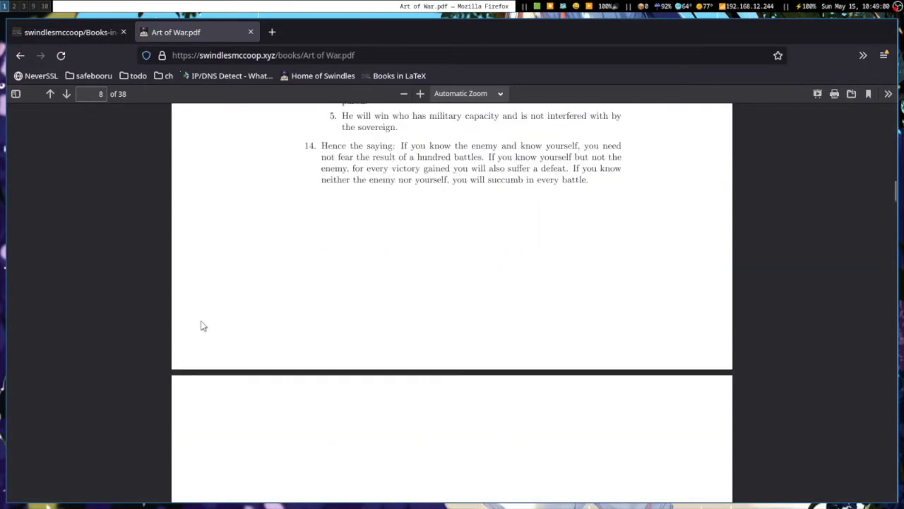
pyautogui.scroll(-3)
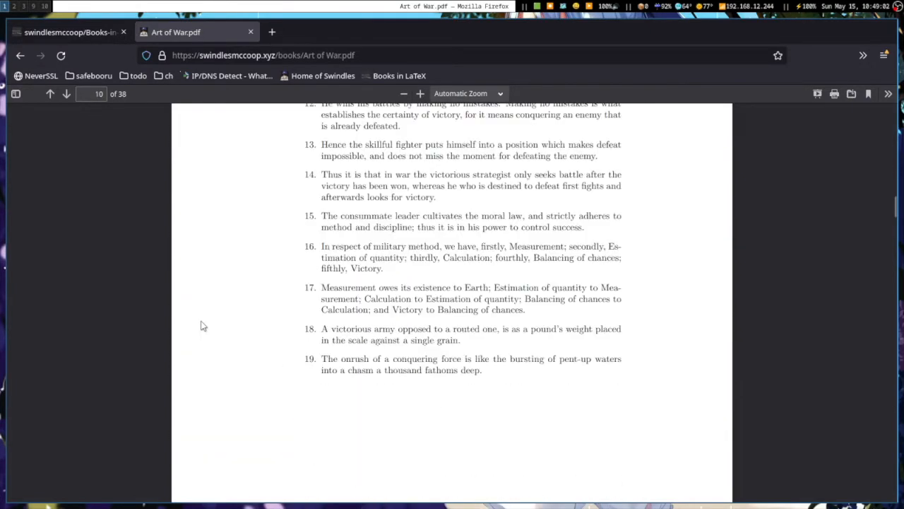
pyautogui.scroll(-3)
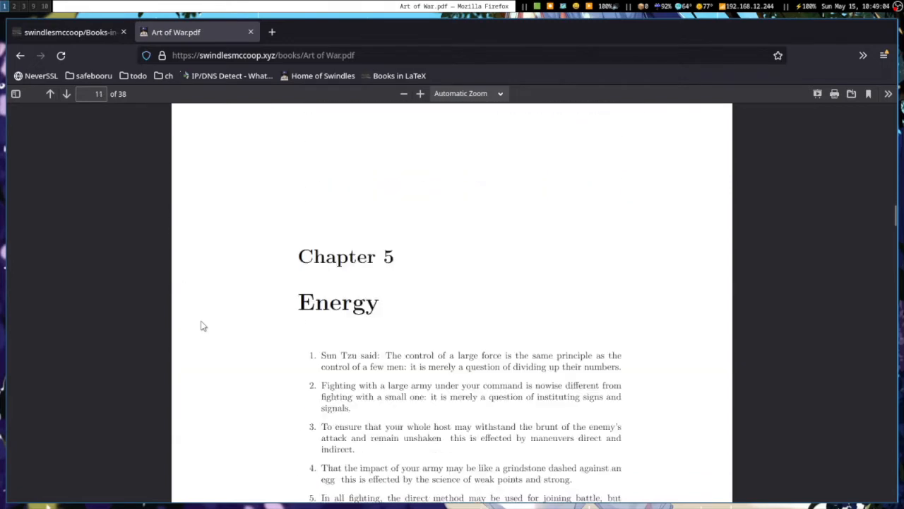
pyautogui.scroll(-3)
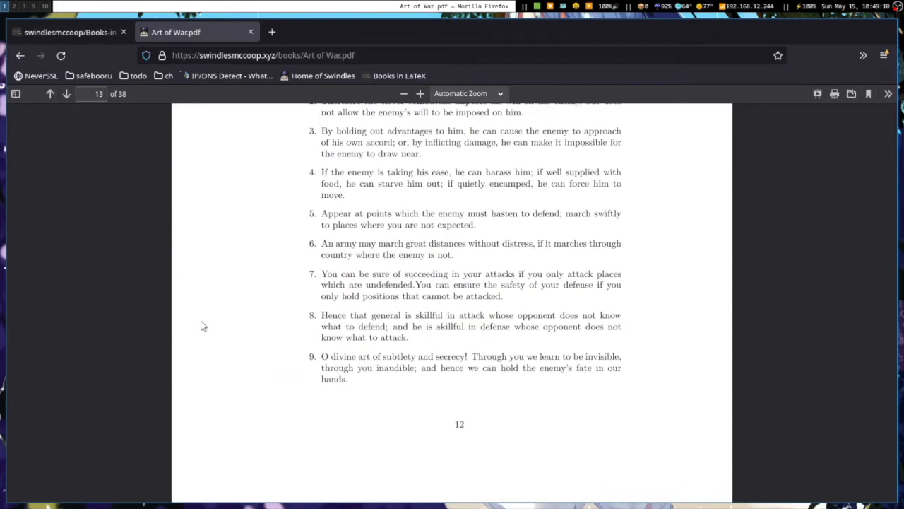
pyautogui.moveTo(169, 283)
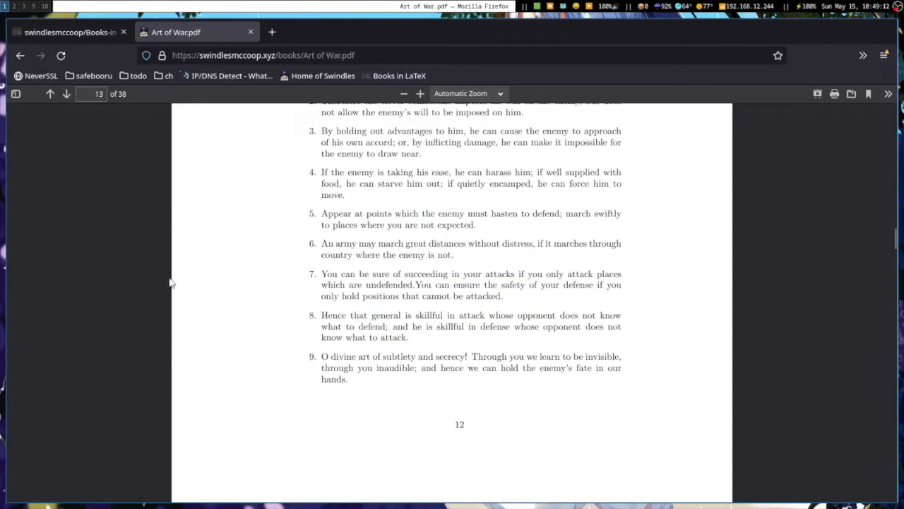
pyautogui.click(20, 55)
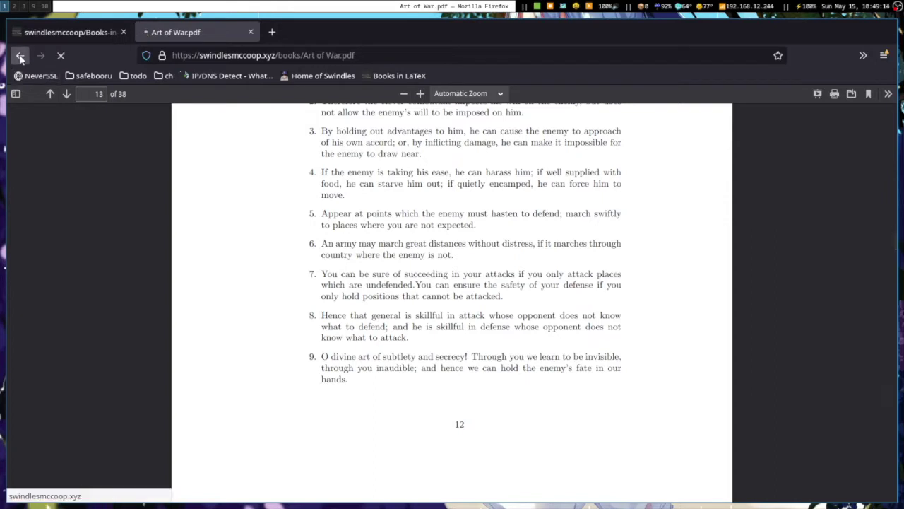
# Return to Books-in-LaTeX and open the 'Lateral Biography: TURKS -The Kids Are Alright-' folder
pyautogui.click(20, 56)
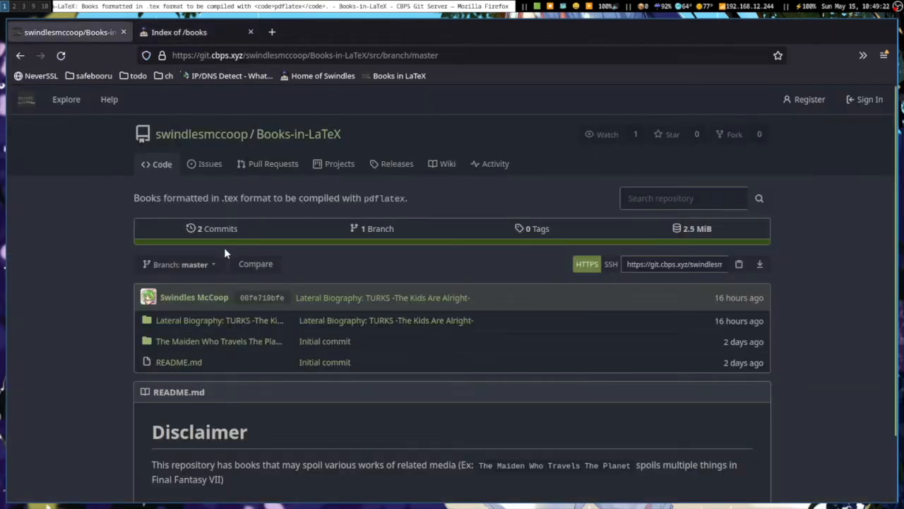
pyautogui.moveTo(218, 341)
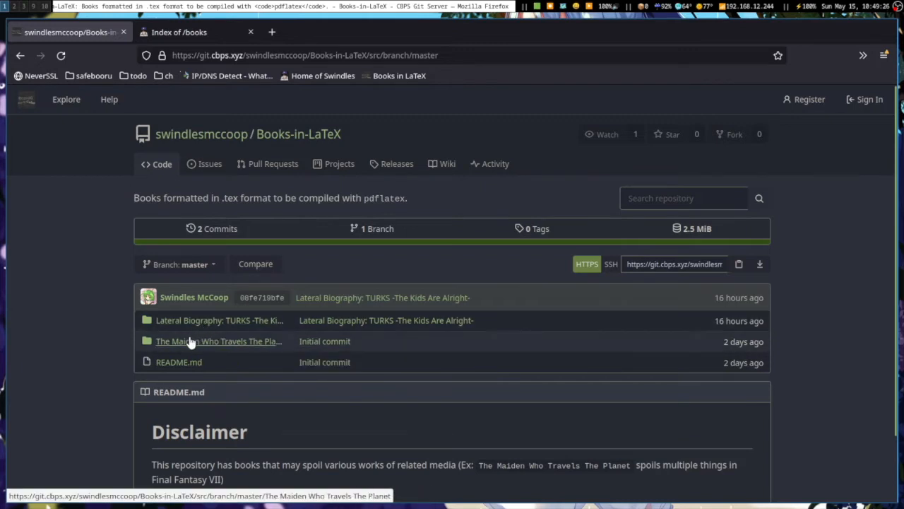
pyautogui.moveTo(187, 341)
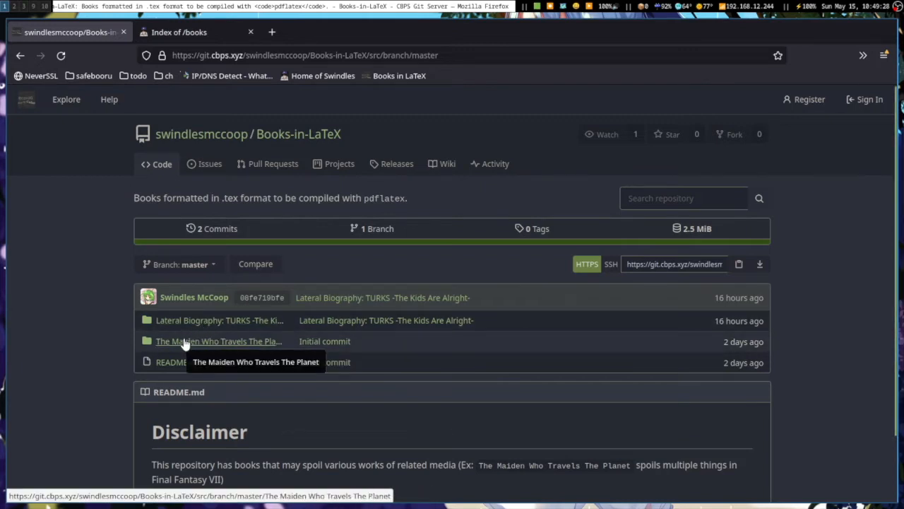
pyautogui.moveTo(233, 320)
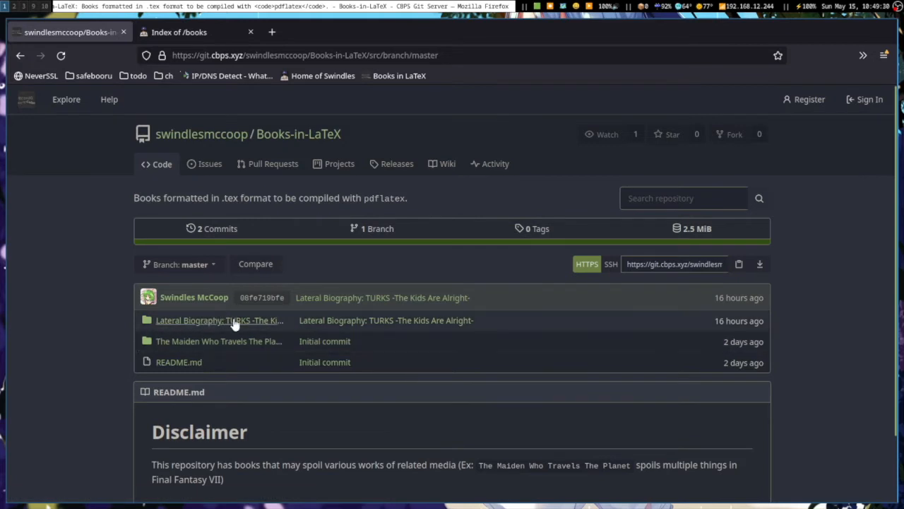
pyautogui.moveTo(237, 325)
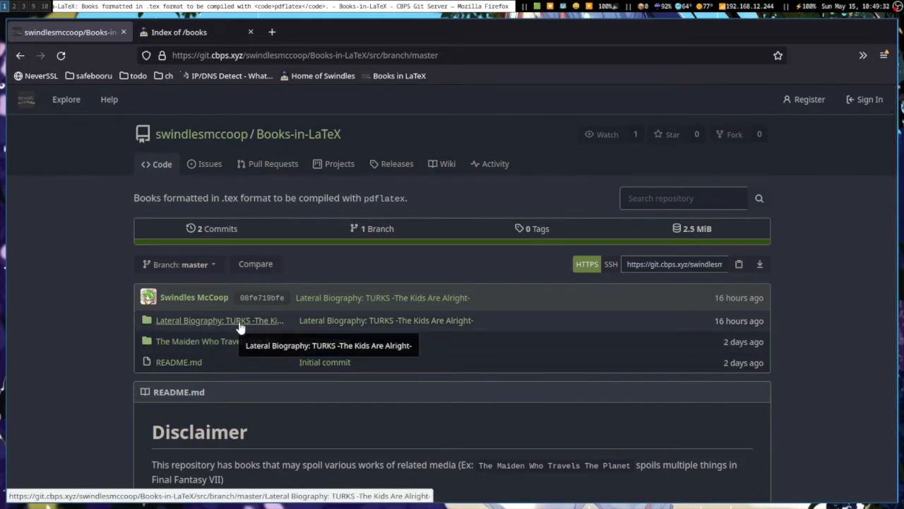
pyautogui.moveTo(184, 323)
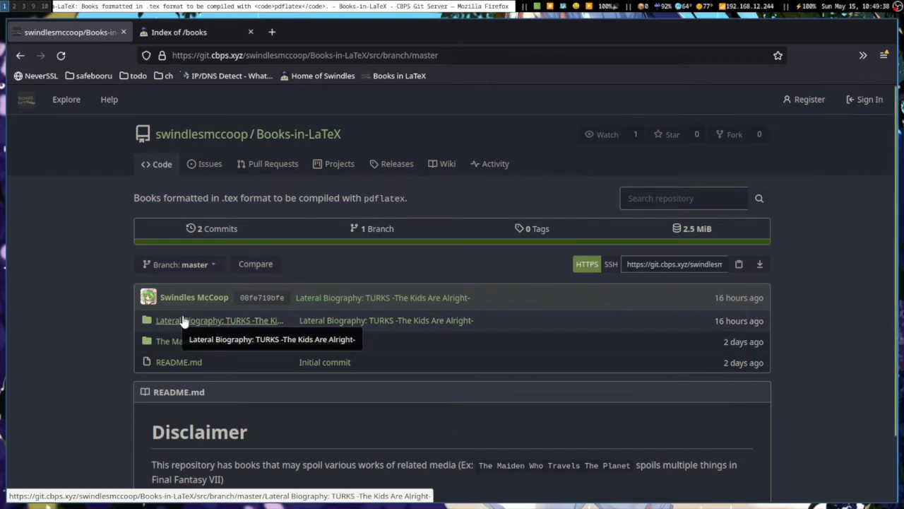
pyautogui.click(220, 320)
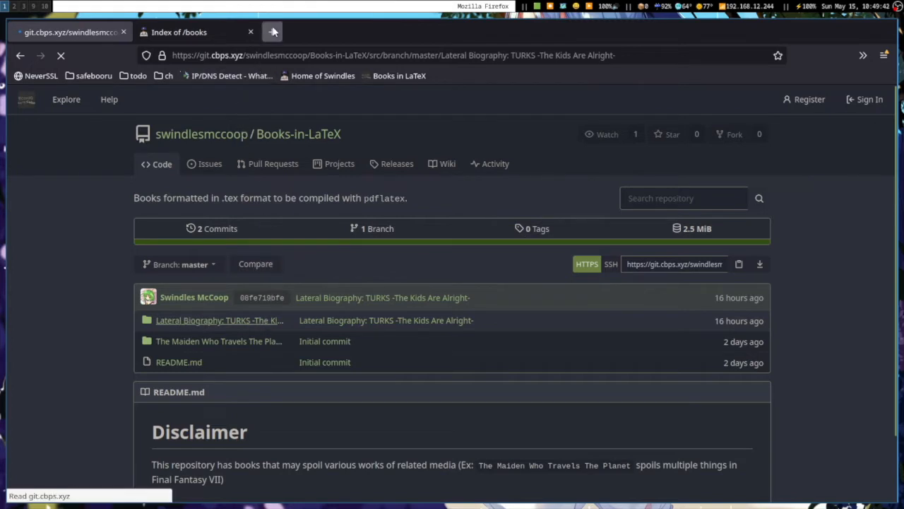
# Visit thelifestream.net, open Content > Novels & Novellas and find the TURKS entry
pyautogui.write('thelifestrea')
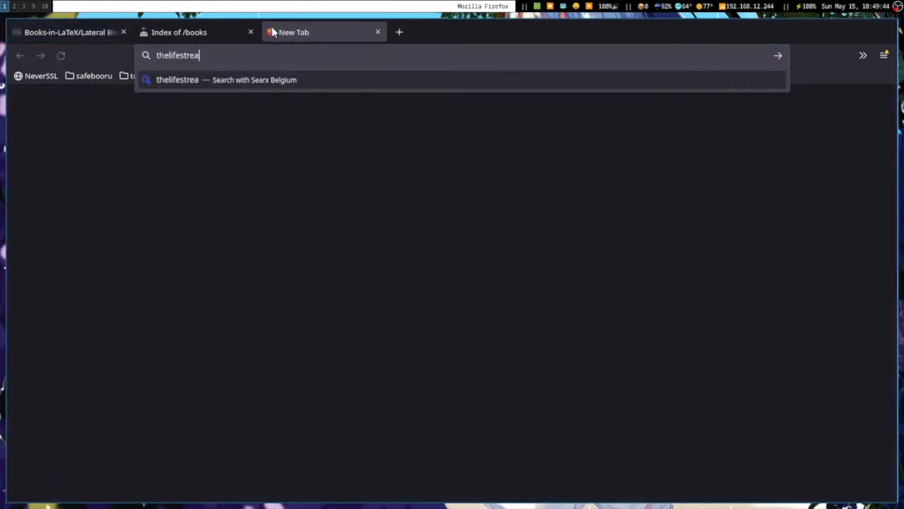
pyautogui.press('Return')
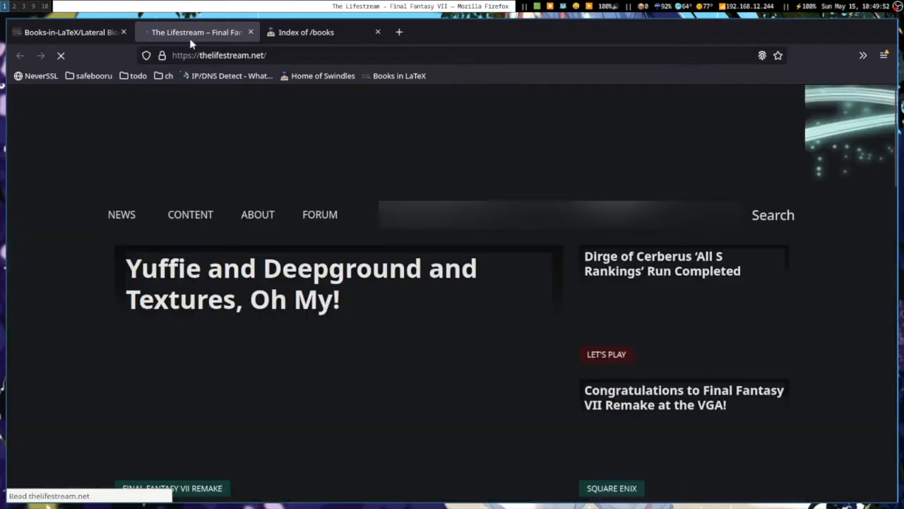
pyautogui.click(190, 214)
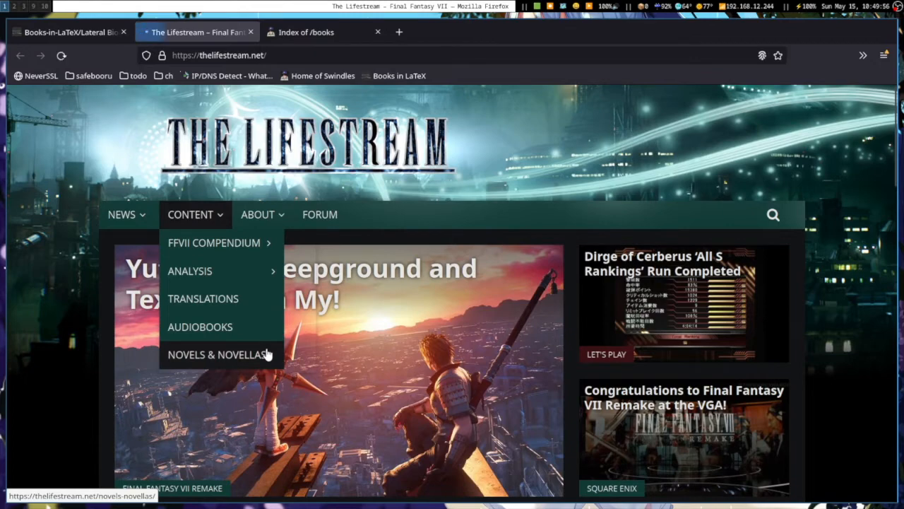
pyautogui.click(219, 354)
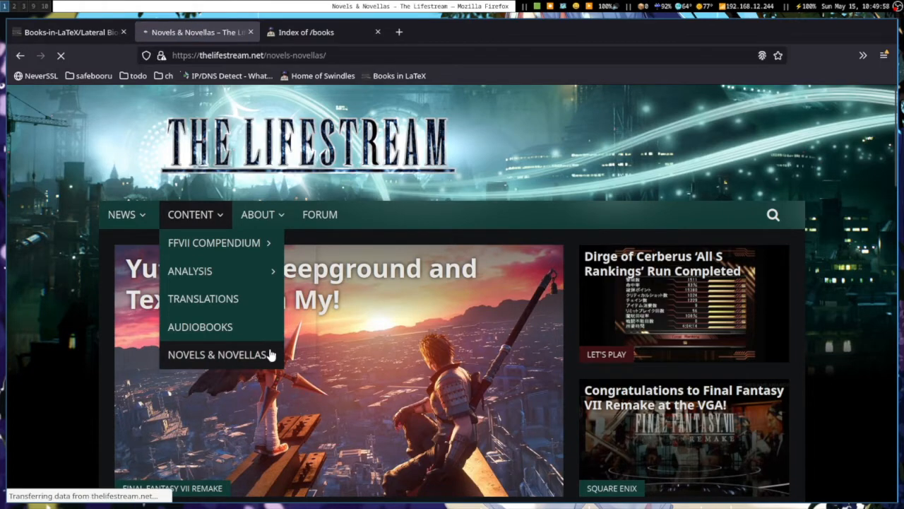
pyautogui.click(219, 354)
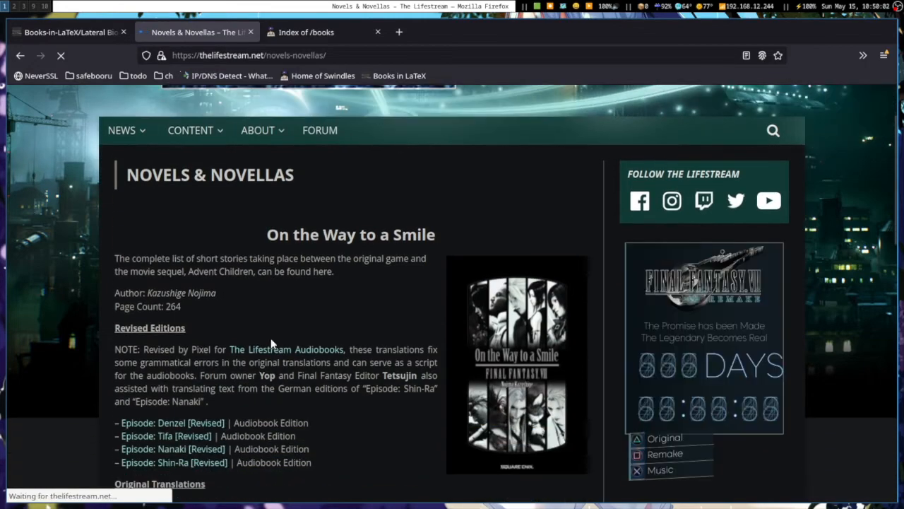
pyautogui.scroll(-3)
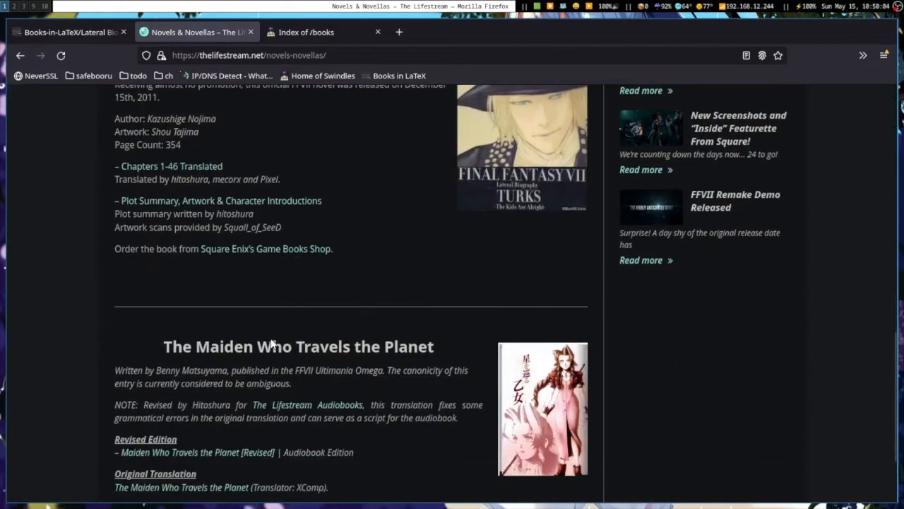
pyautogui.scroll(3)
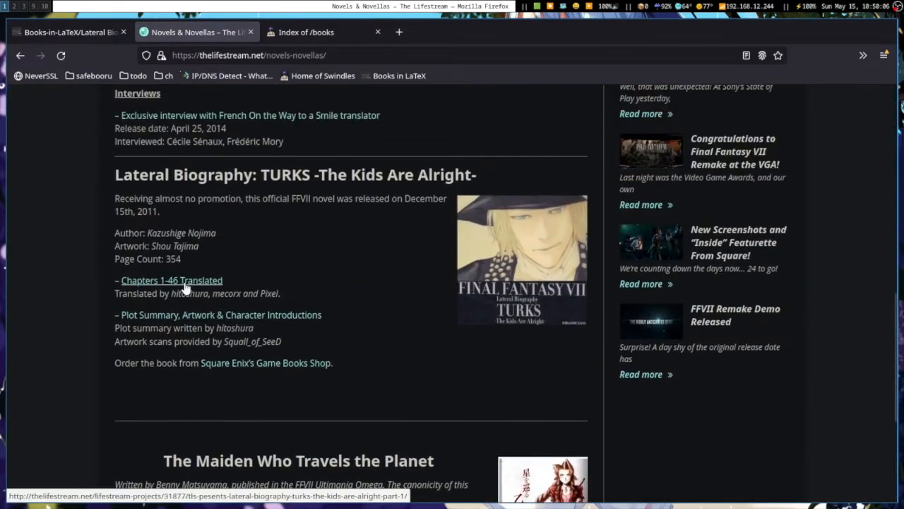
# Open the 'Chapters 1-46 Translated' page and browse the TURKS chapter list
pyautogui.click(399, 32)
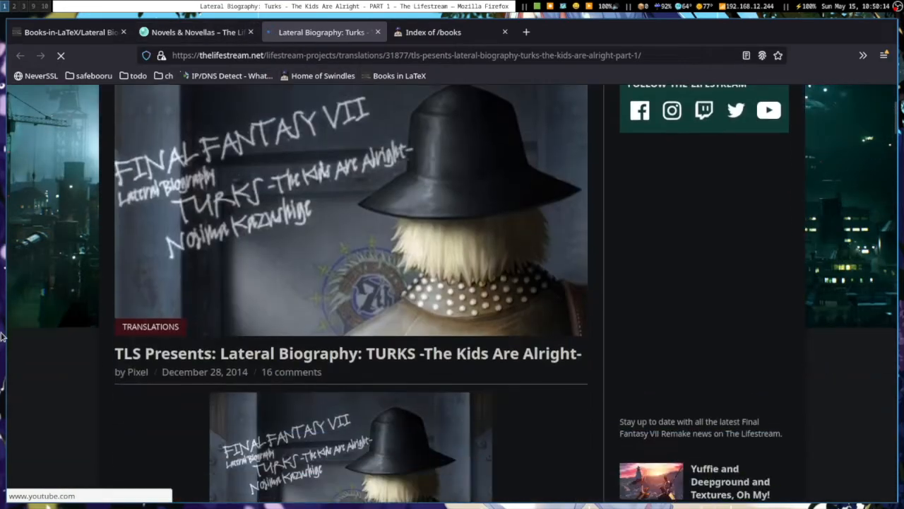
pyautogui.scroll(-3)
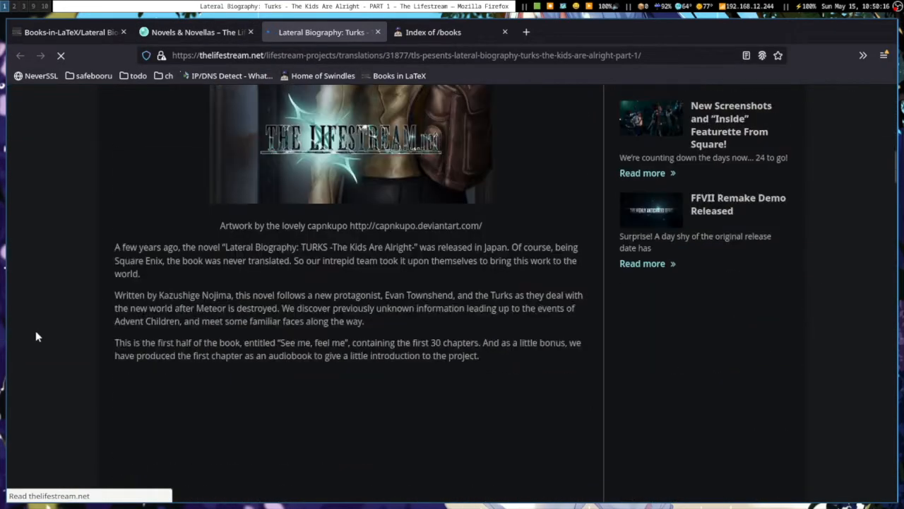
pyautogui.scroll(-3)
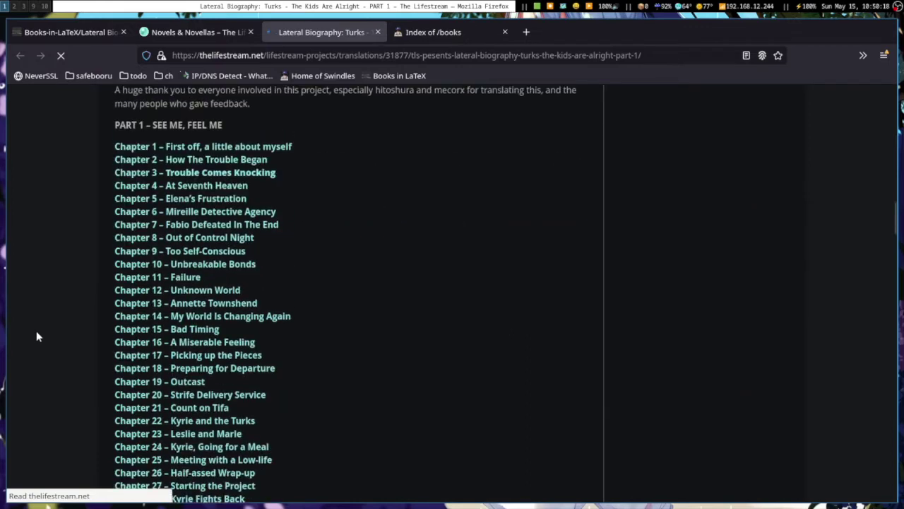
pyautogui.scroll(-3)
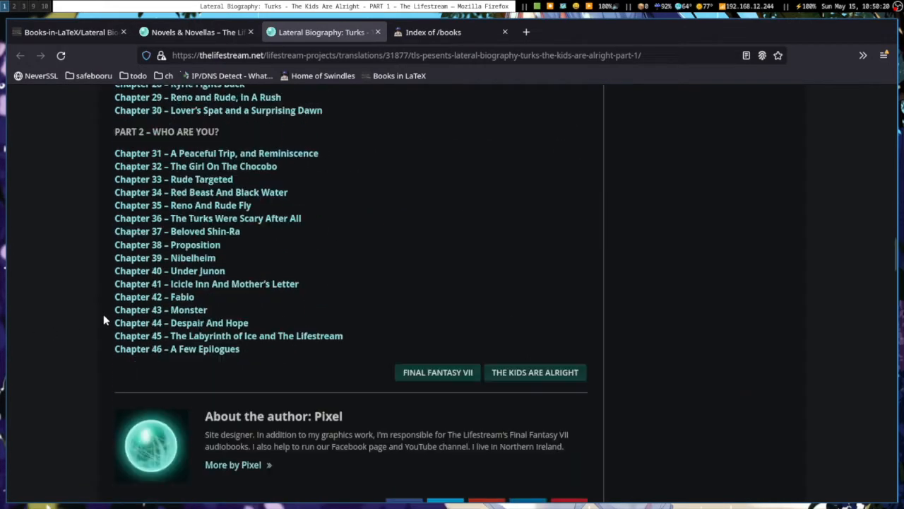
pyautogui.scroll(3)
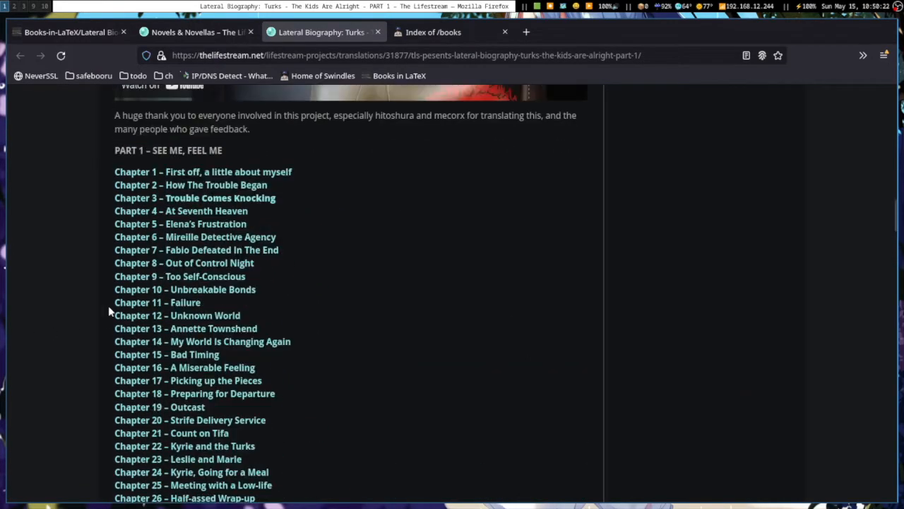
pyautogui.moveTo(84, 298)
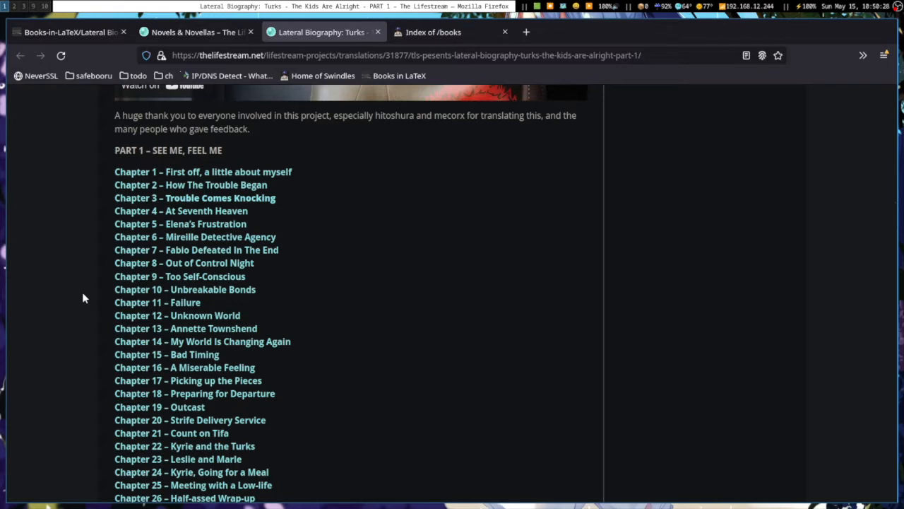
pyautogui.scroll(-3)
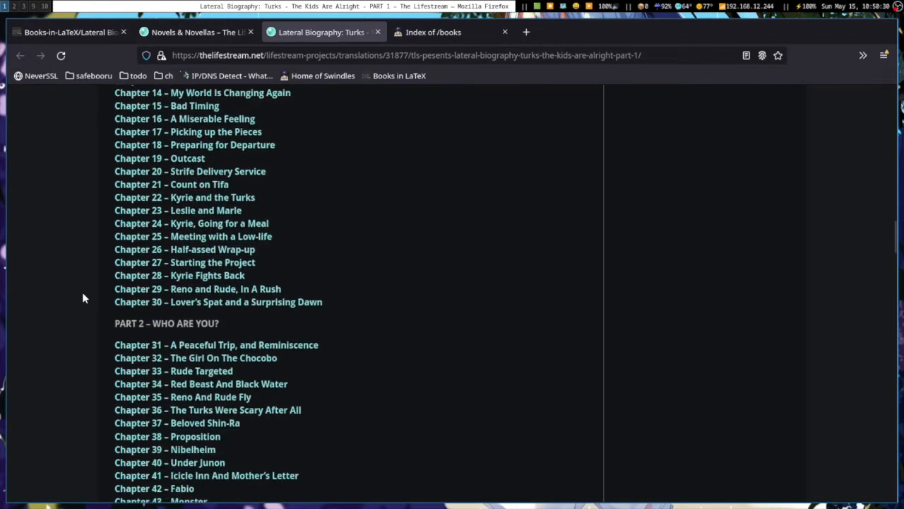
pyautogui.scroll(-3)
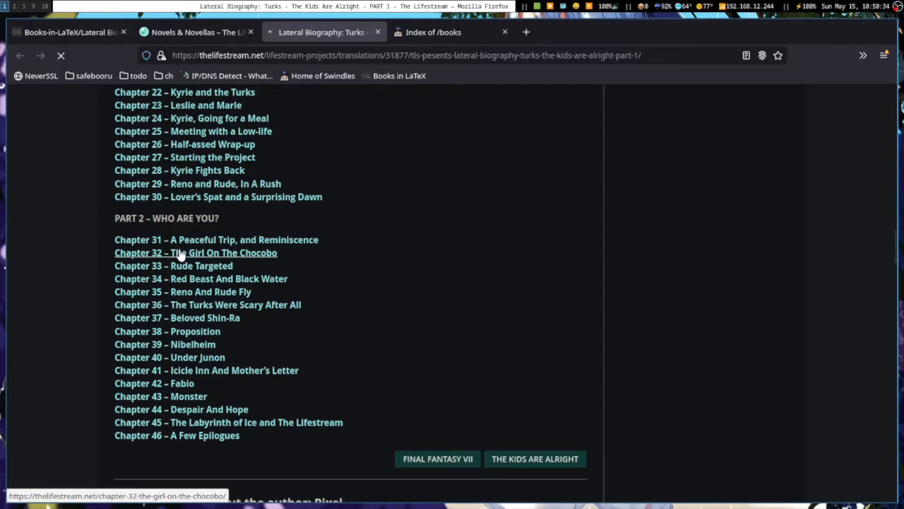
# Read Chapter 32 – The Girl On The Chocobo, then close its tab
pyautogui.click(196, 253)
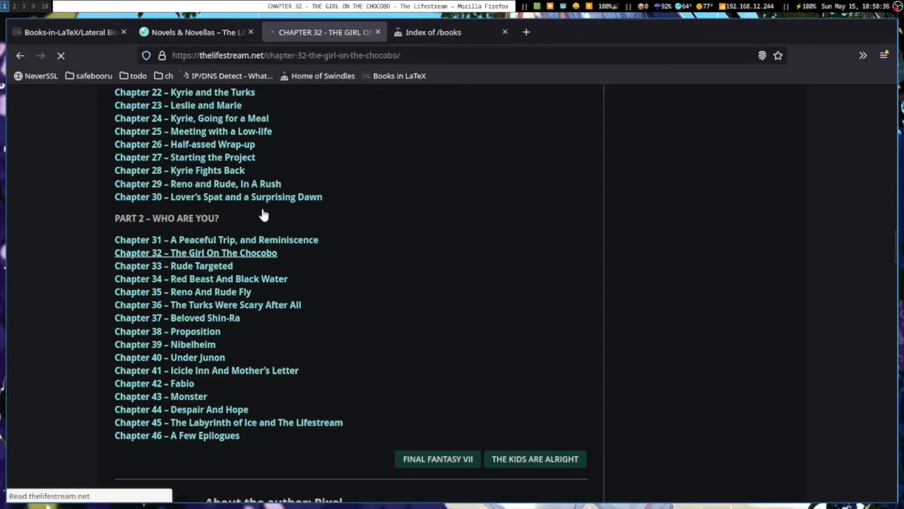
pyautogui.click(196, 252)
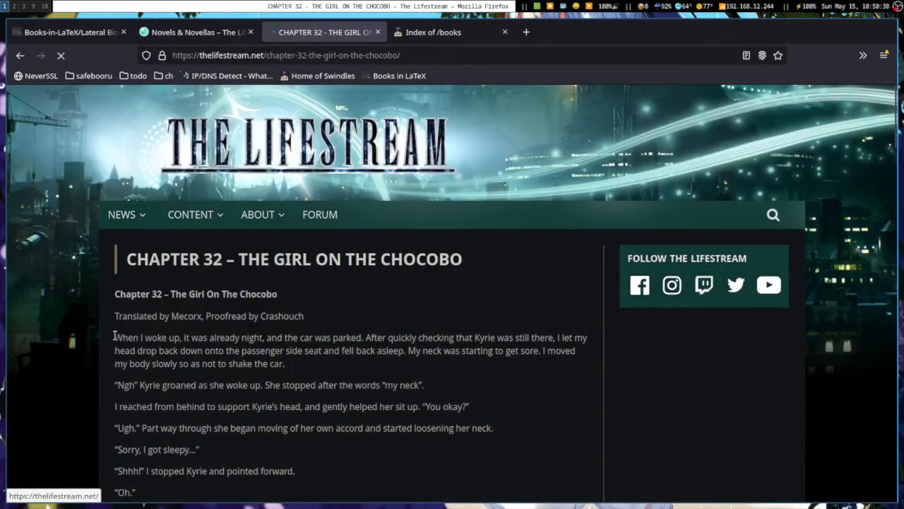
pyautogui.scroll(-3)
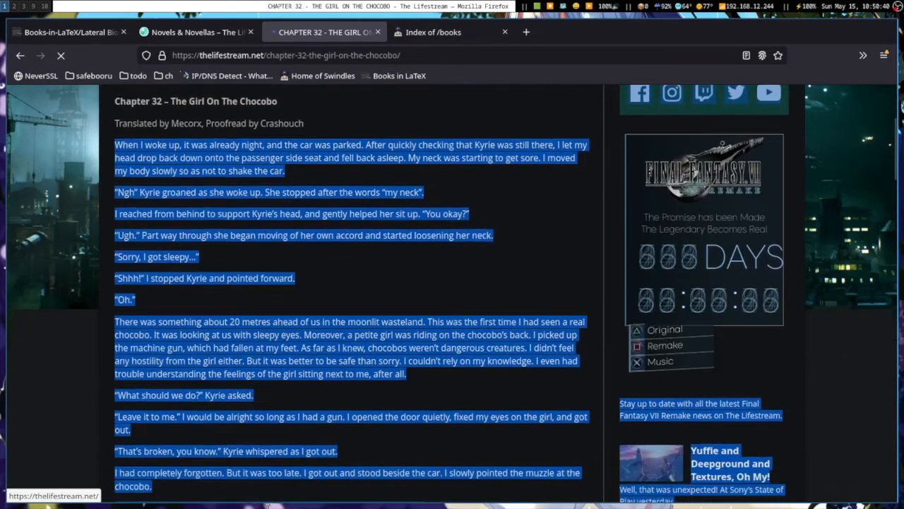
pyautogui.scroll(-3)
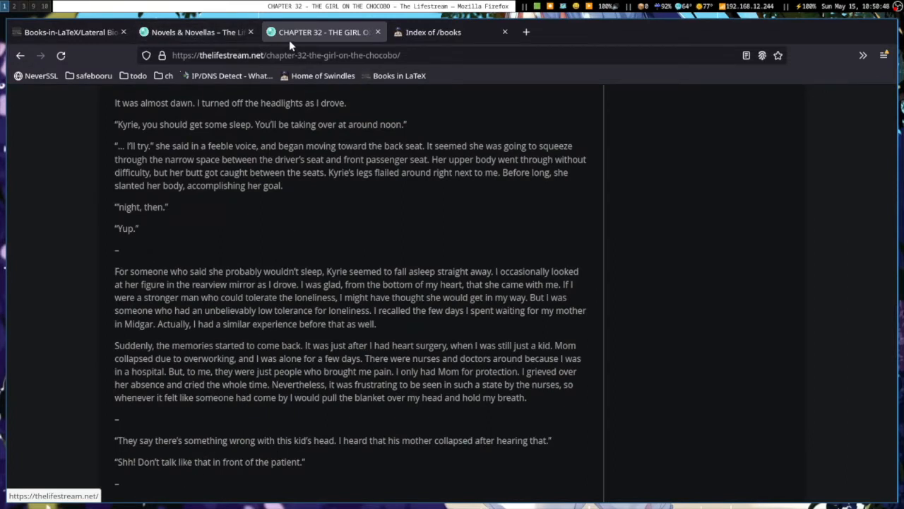
pyautogui.click(67, 32)
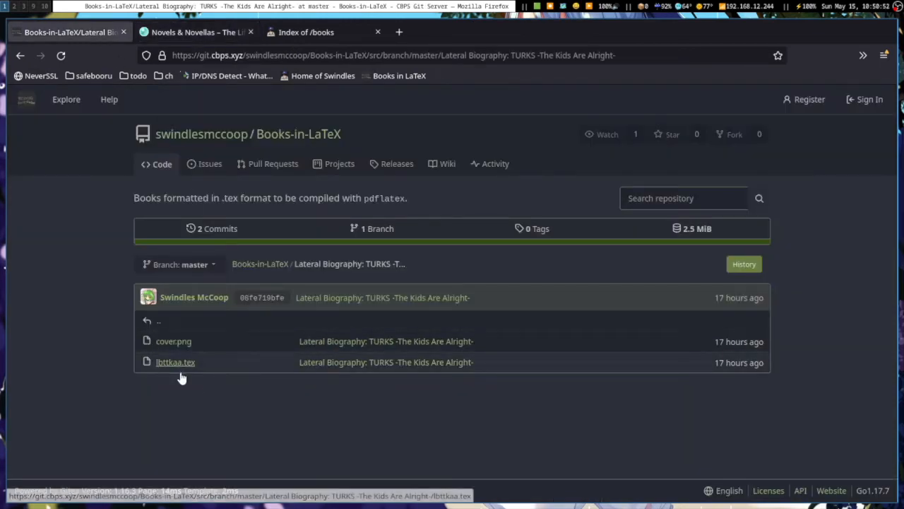
# Open lbttkaa.tex in Gitea and scroll its source past line 2900
pyautogui.click(175, 362)
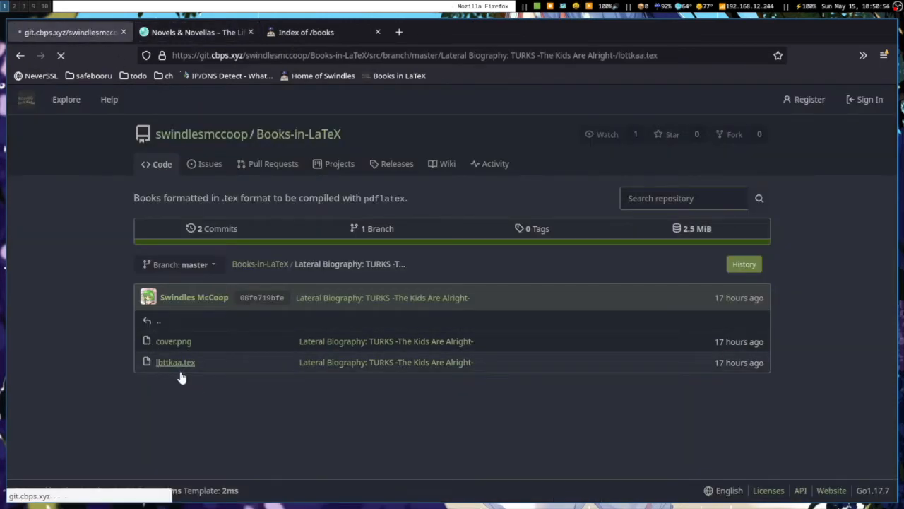
pyautogui.click(175, 362)
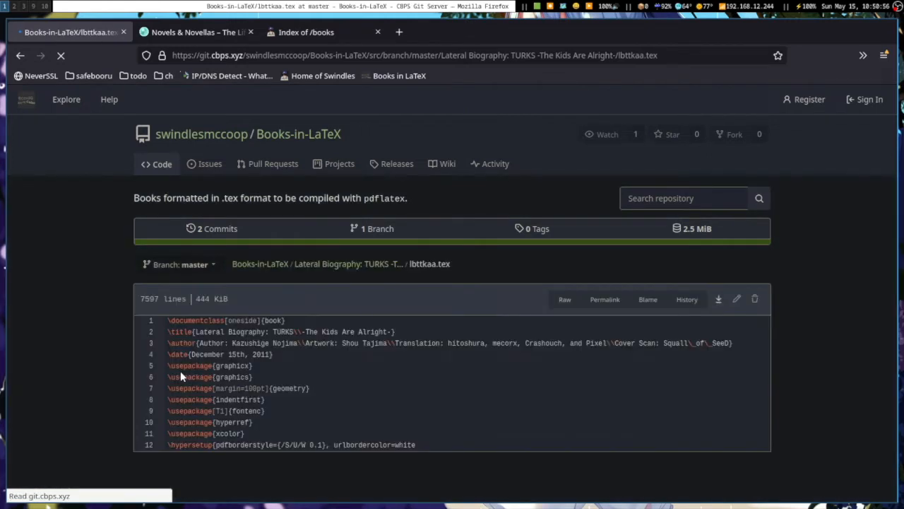
pyautogui.scroll(-3)
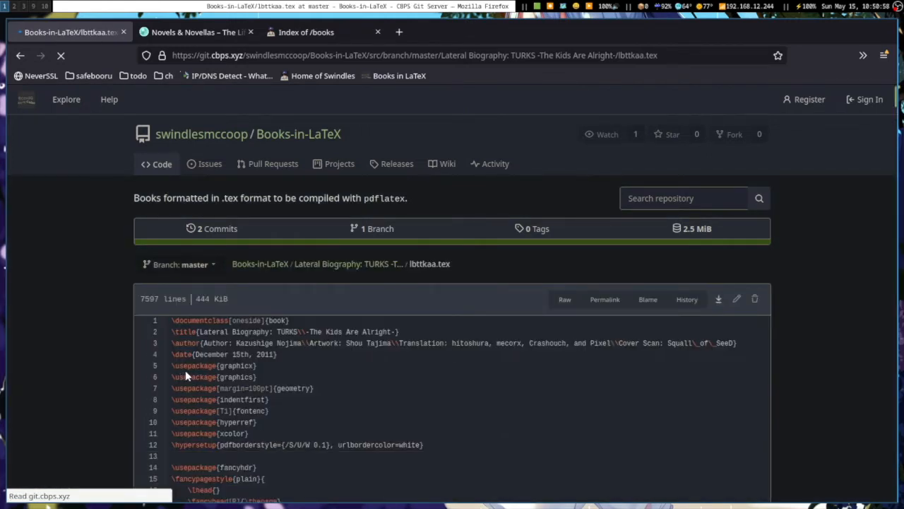
pyautogui.scroll(-3)
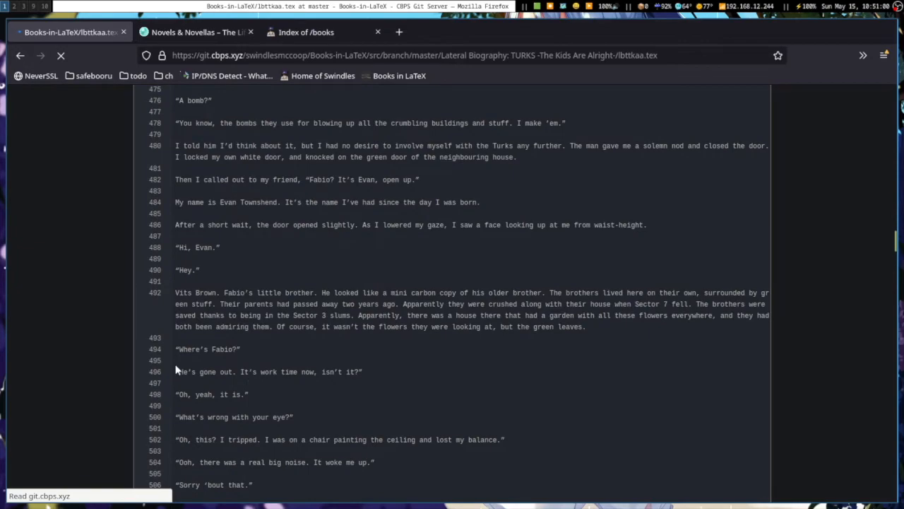
pyautogui.scroll(-3)
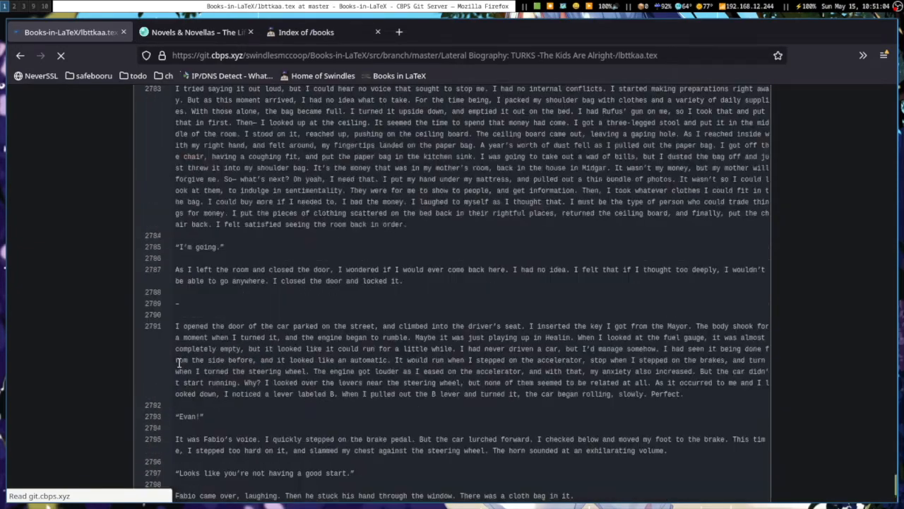
pyautogui.scroll(-3)
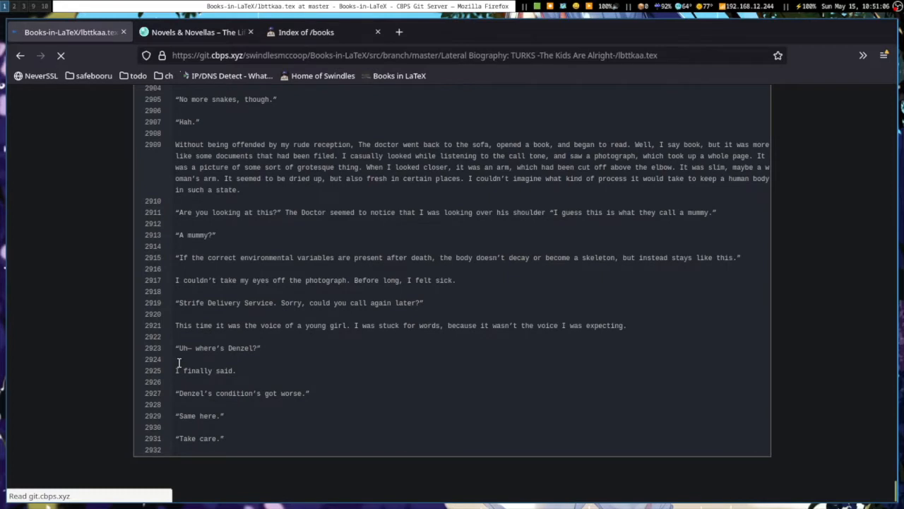
pyautogui.scroll(-3)
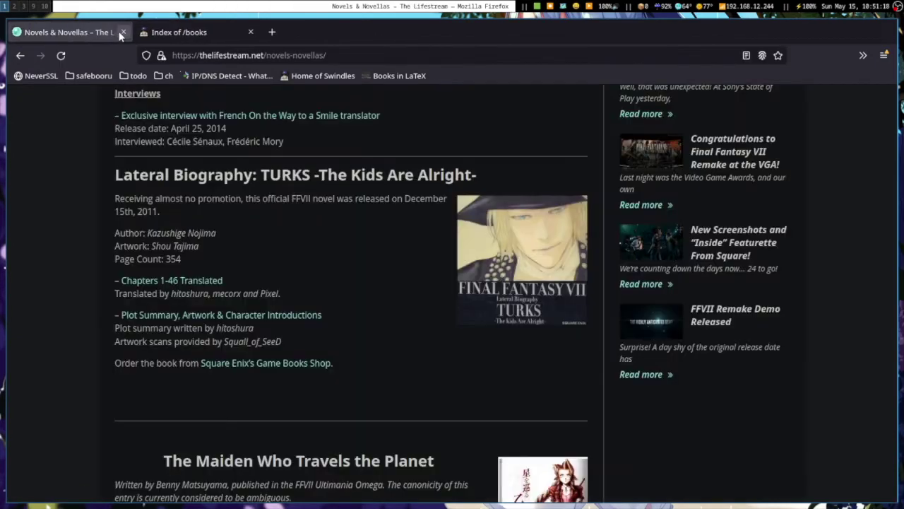
# Close The Lifestream Novels & Novellas tab, leaving only Index of /books
pyautogui.click(123, 32)
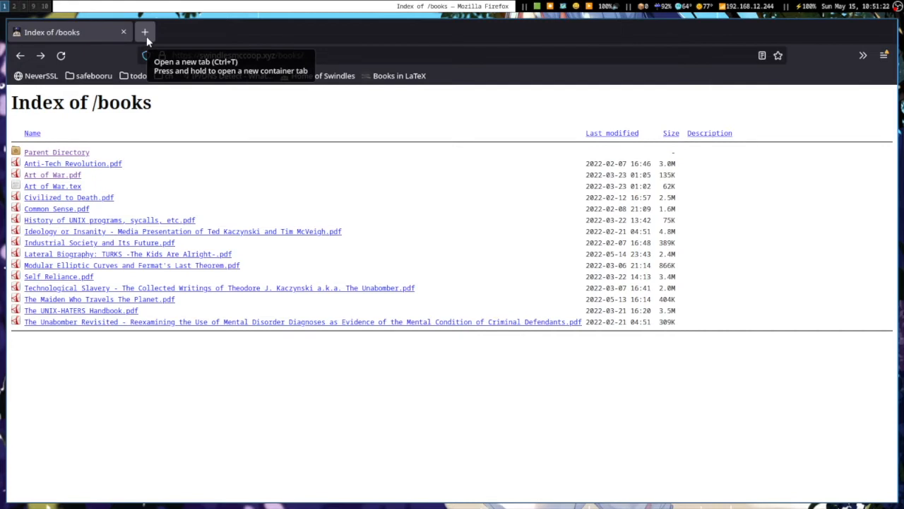
pyautogui.moveTo(675, 189)
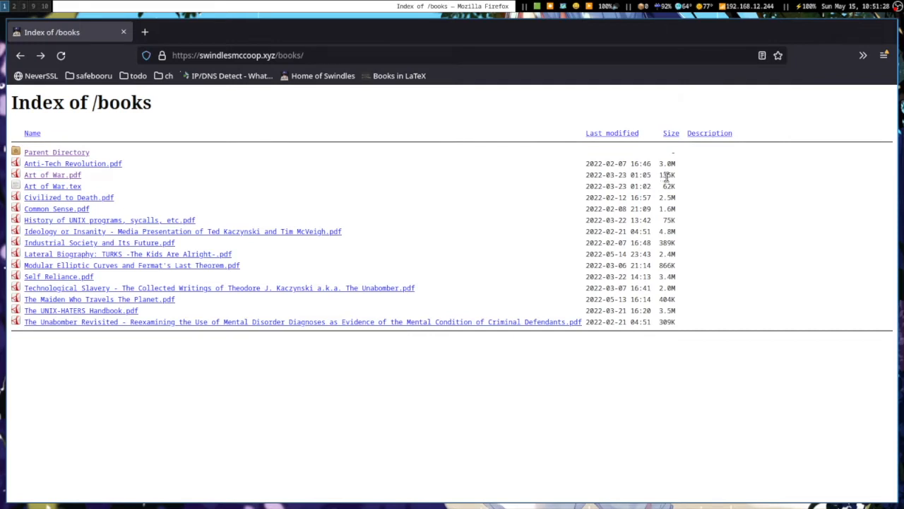
pyautogui.moveTo(346, 144)
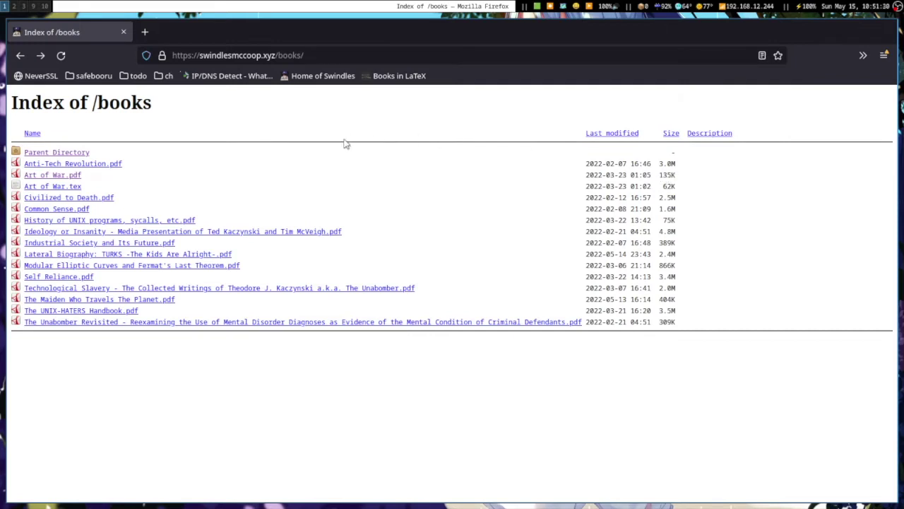
pyautogui.moveTo(145, 32)
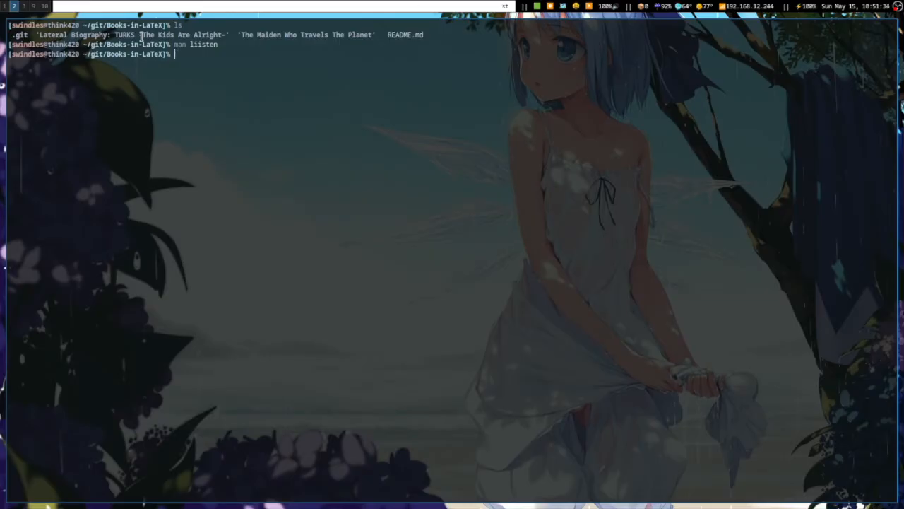
# List 'The Maiden Who Travels The Planet' folder with ls, showing cover.png and tmwttp.tex
pyautogui.write('ls The\\ Maiden\\ Who\\ Travels\\ The\\ Planet/')
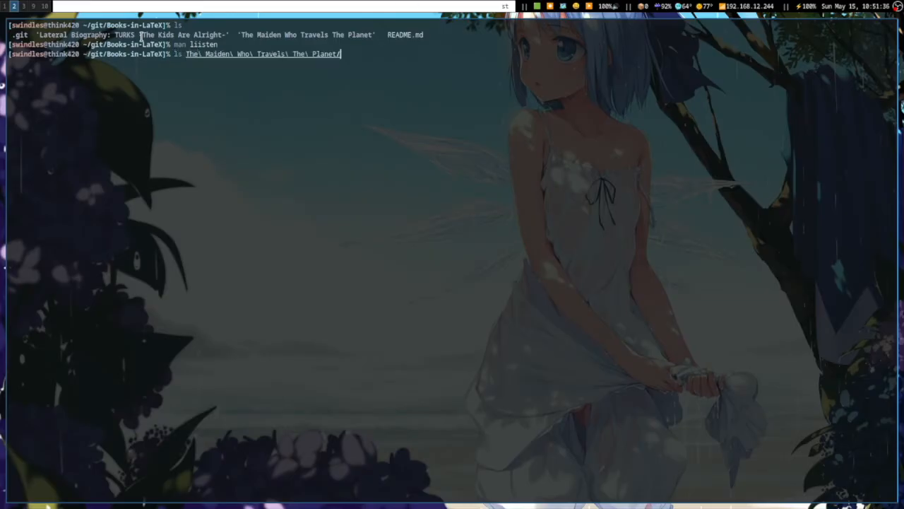
pyautogui.press('Return')
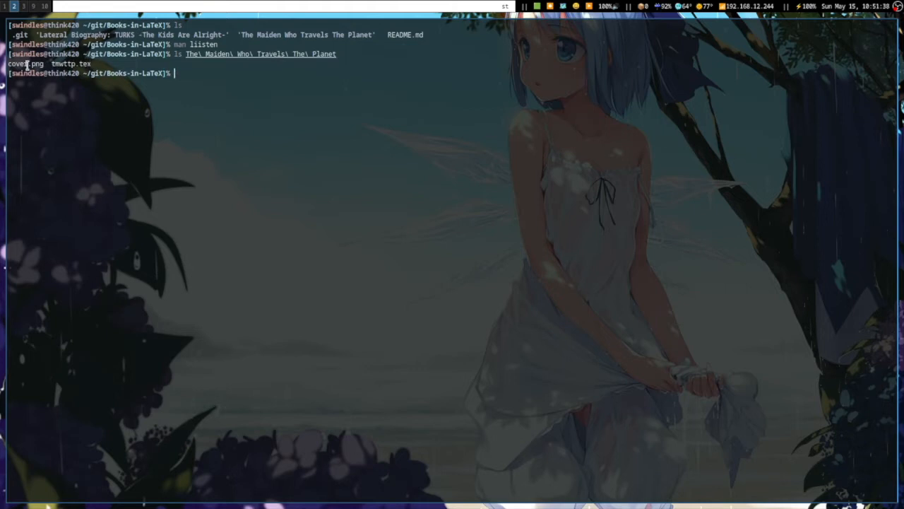
pyautogui.moveTo(144, 141)
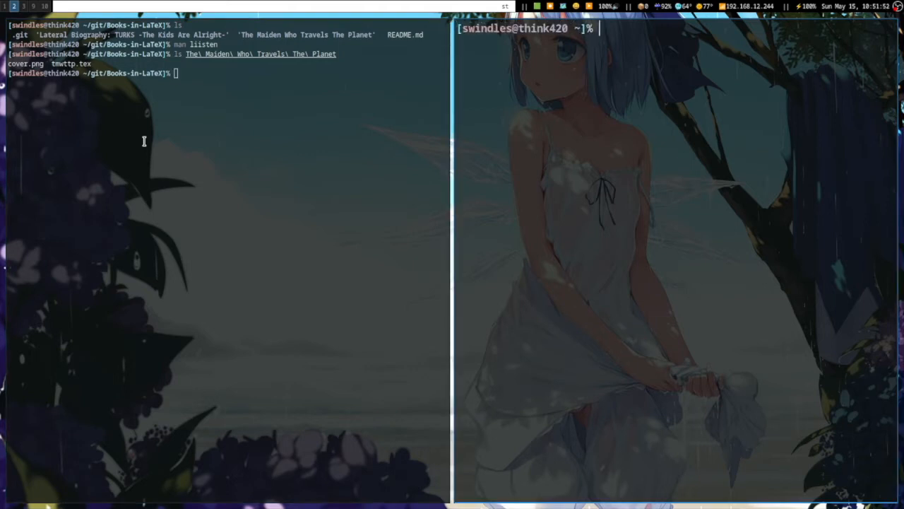
# Print latex.txt with cat and highlight several TeX Live package names
pyautogui.write('cat')
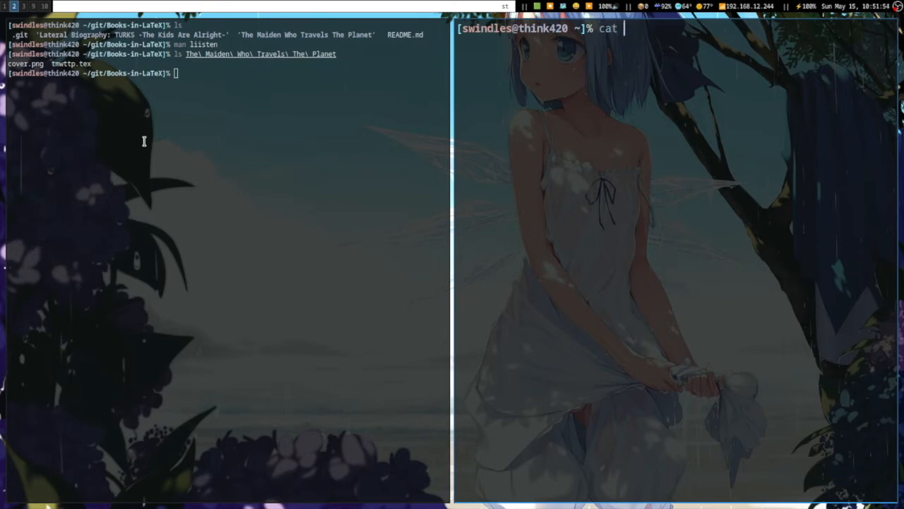
pyautogui.press('Return')
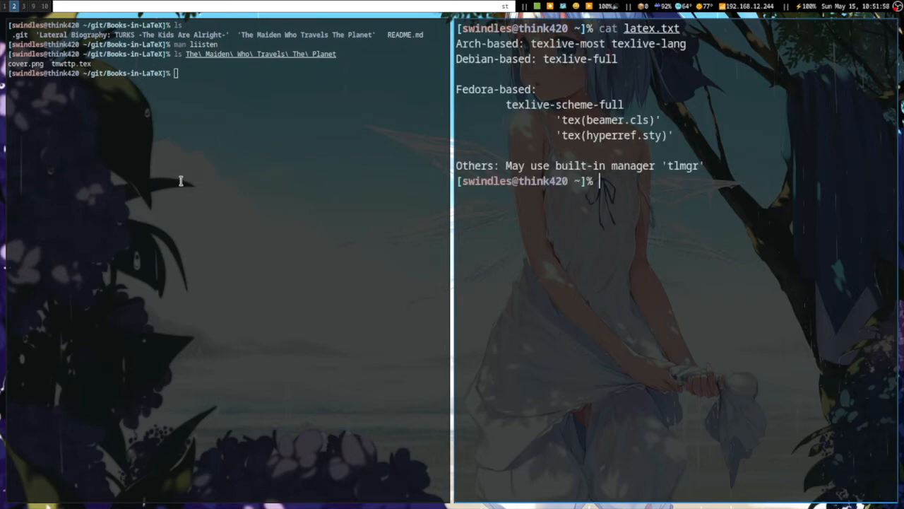
pyautogui.moveTo(141, 161)
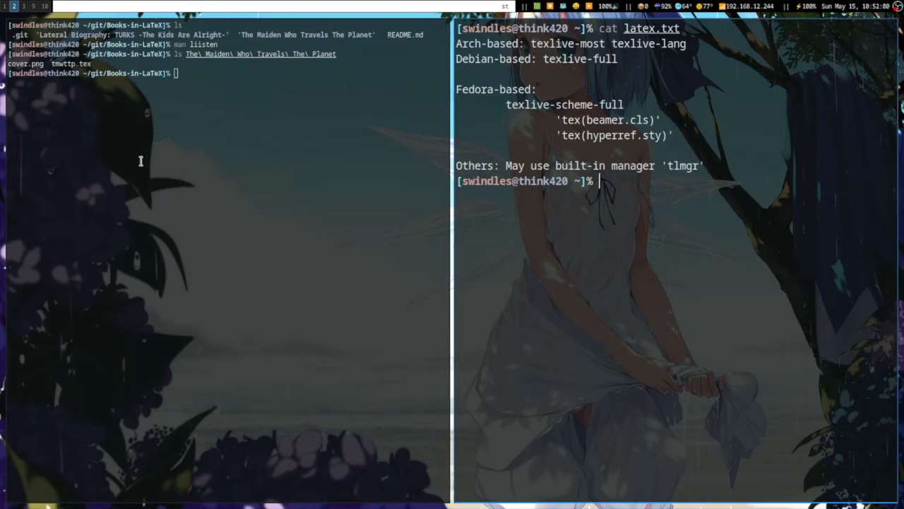
pyautogui.moveTo(549, 70)
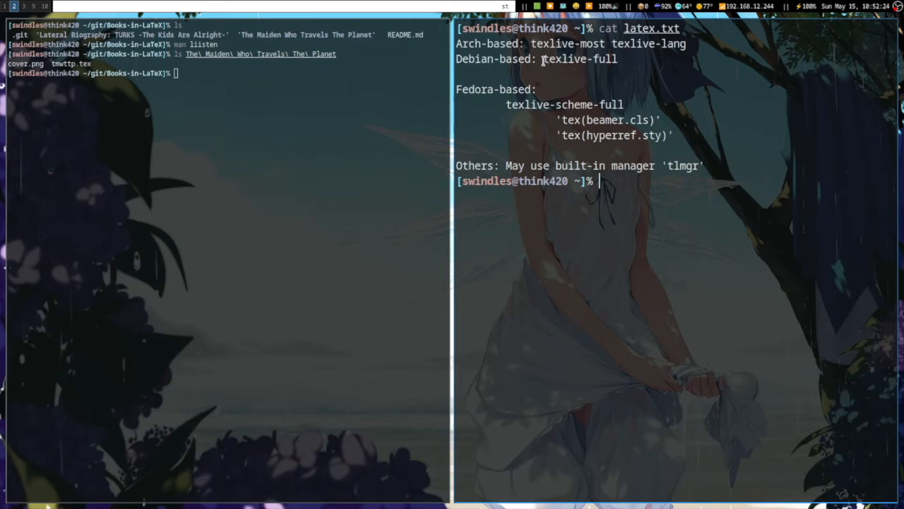
pyautogui.moveTo(527, 69)
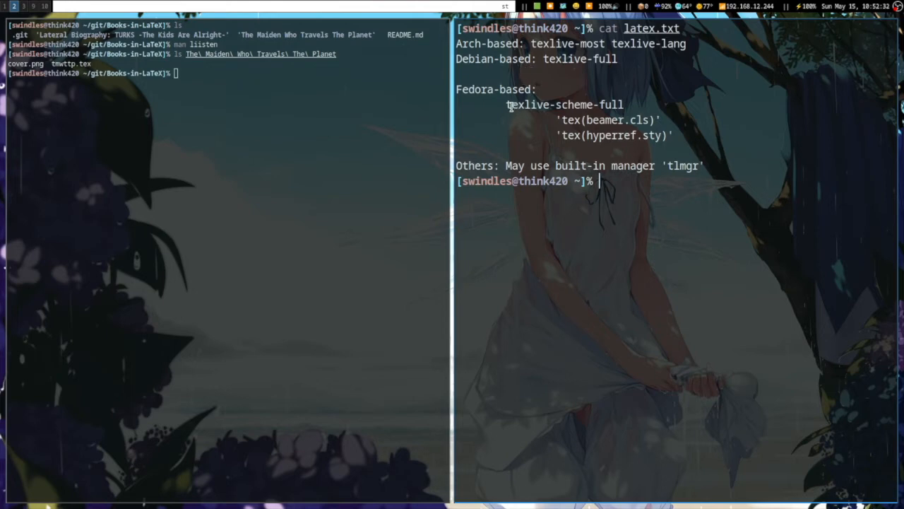
pyautogui.doubleClick(566, 103)
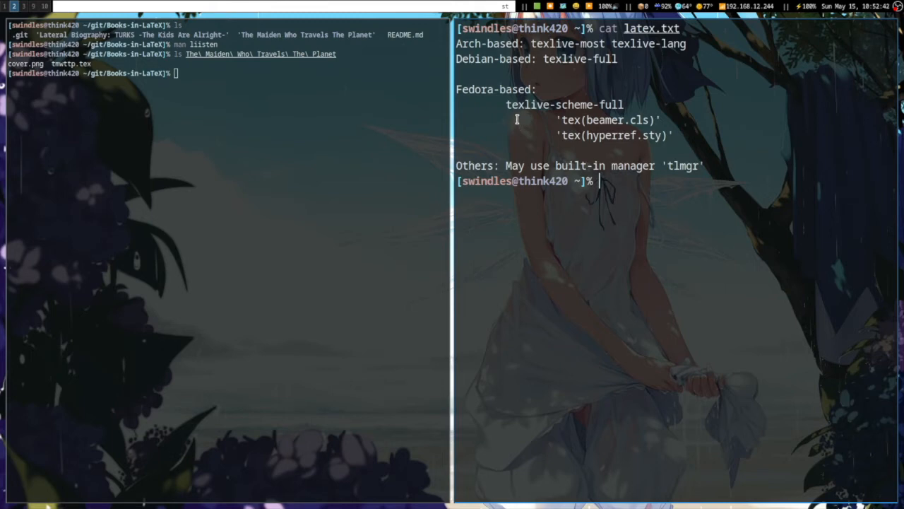
pyautogui.moveTo(506, 104)
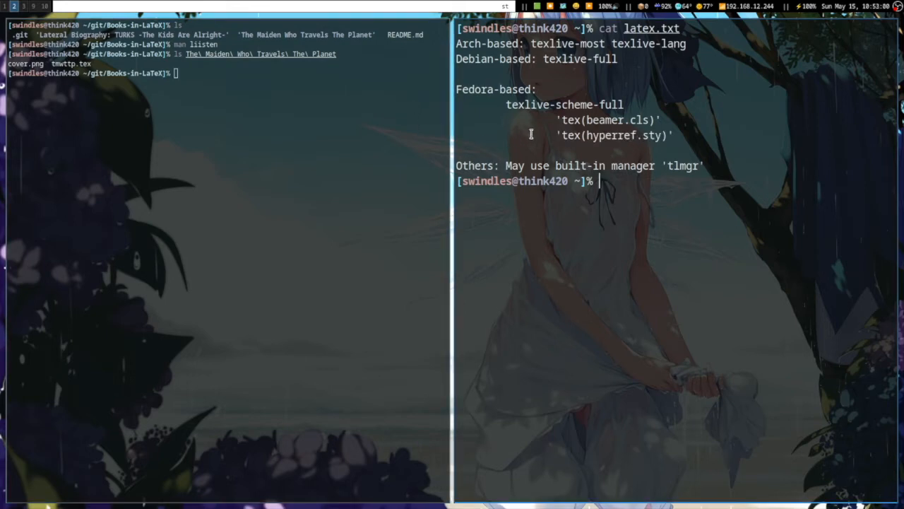
pyautogui.moveTo(557, 119)
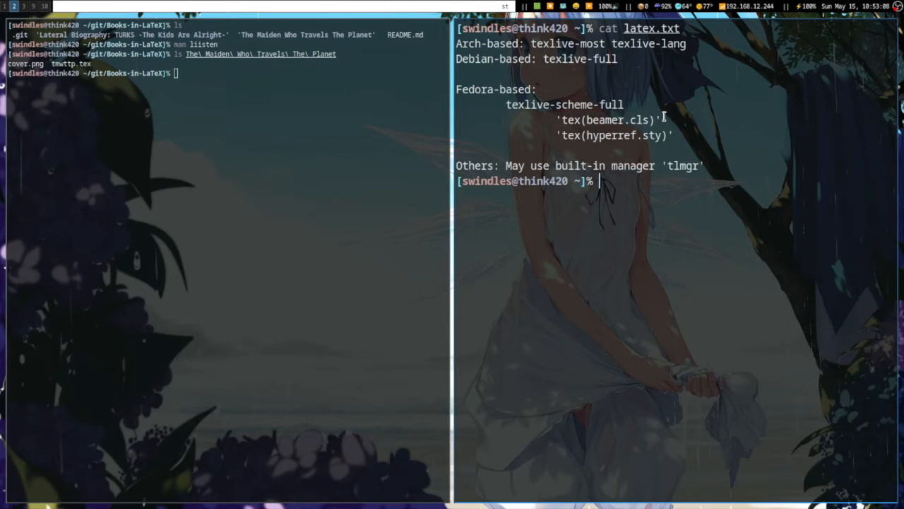
pyautogui.moveTo(638, 120)
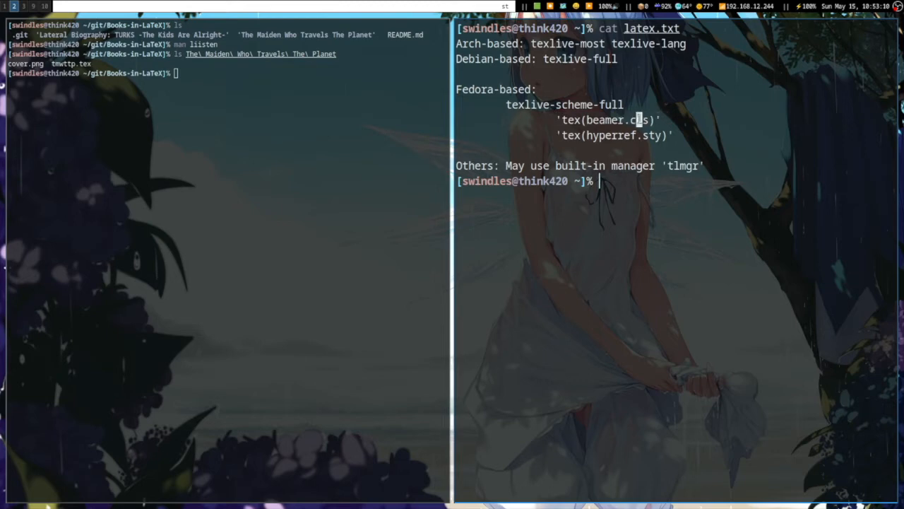
pyautogui.moveTo(558, 117)
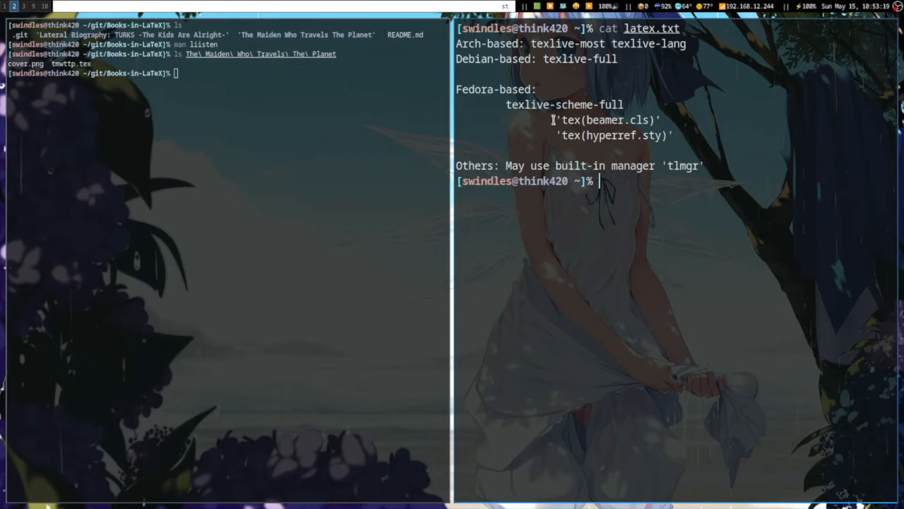
pyautogui.doubleClick(605, 120)
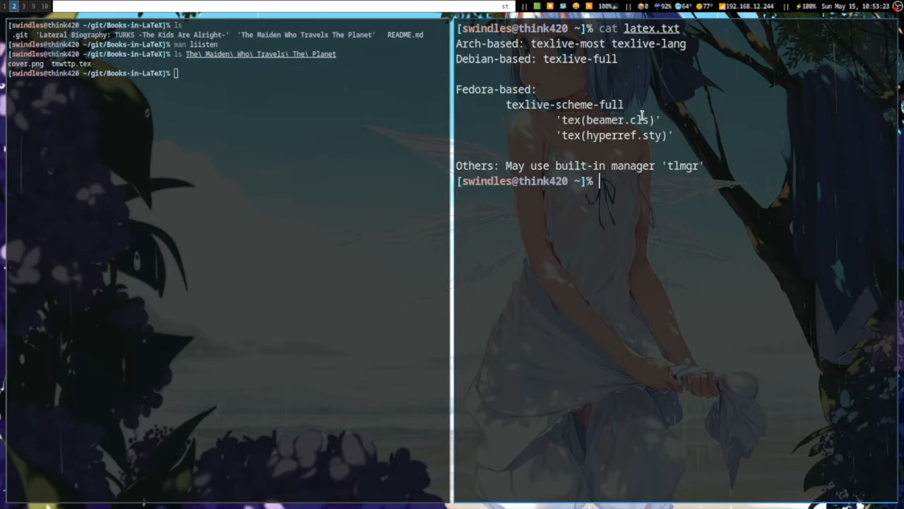
pyautogui.doubleClick(681, 165)
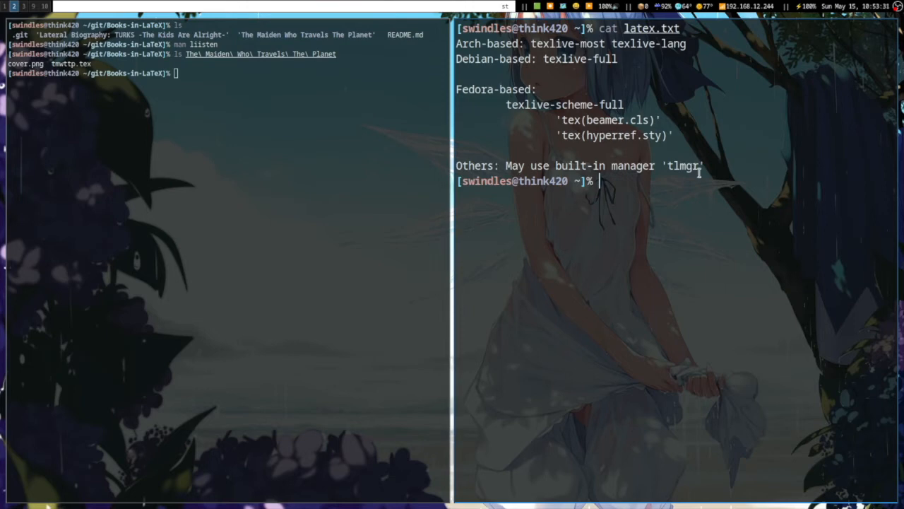
pyautogui.moveTo(645, 176)
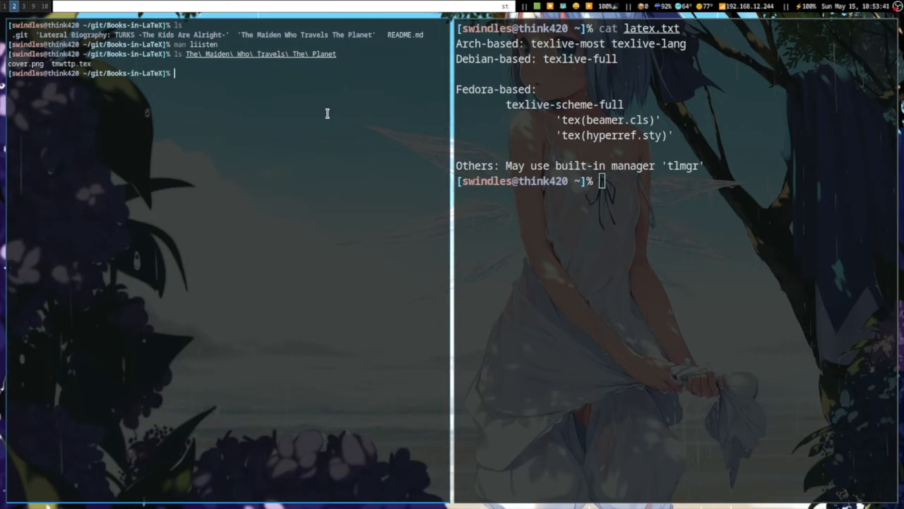
# Copy the TURKS book folder to lb, enter it and list its files
pyautogui.write('cp l')
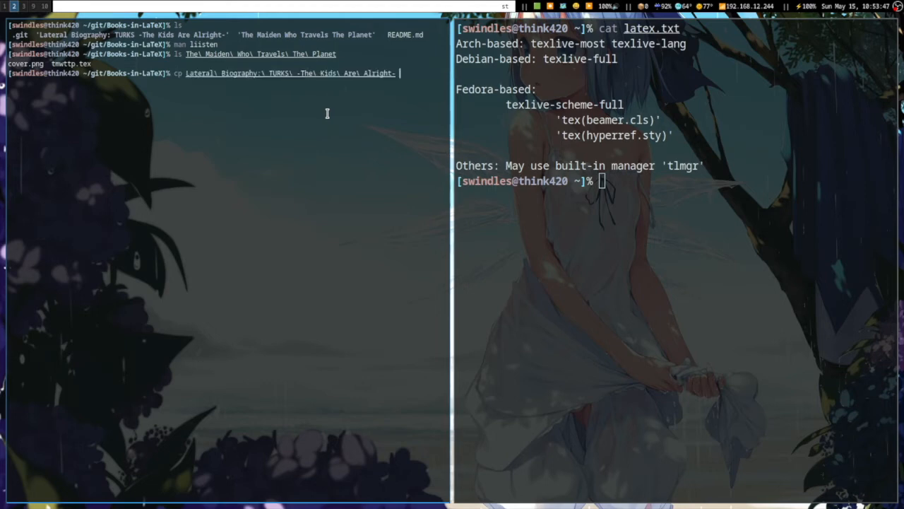
pyautogui.press('Return')
pyautogui.write('cd')
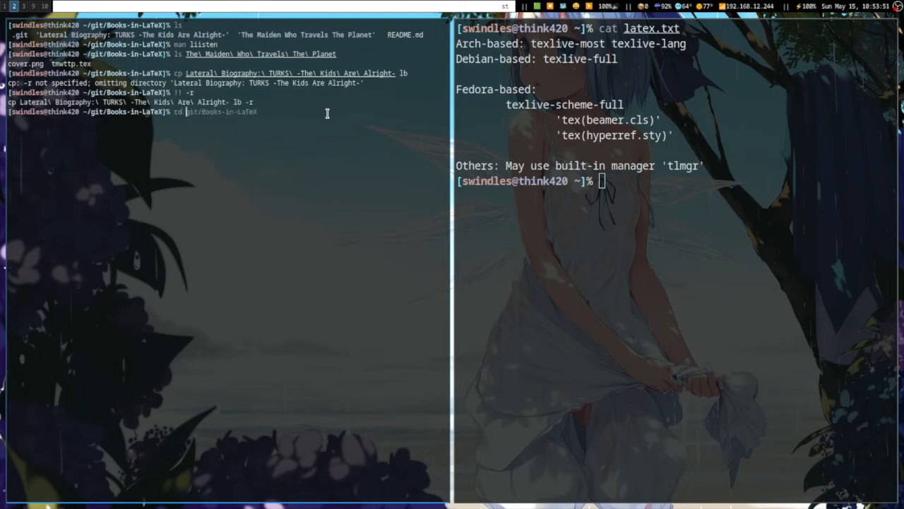
pyautogui.press('Return')
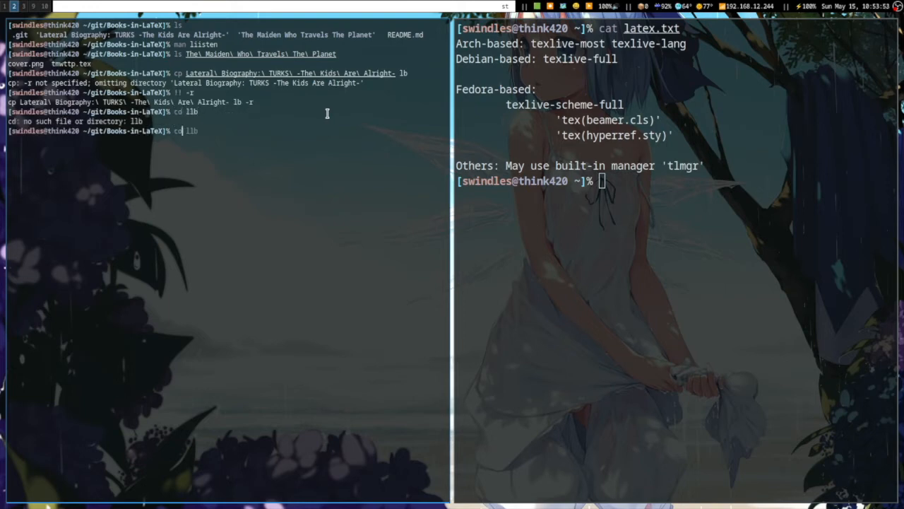
pyautogui.write('d lb')
pyautogui.press('Return')
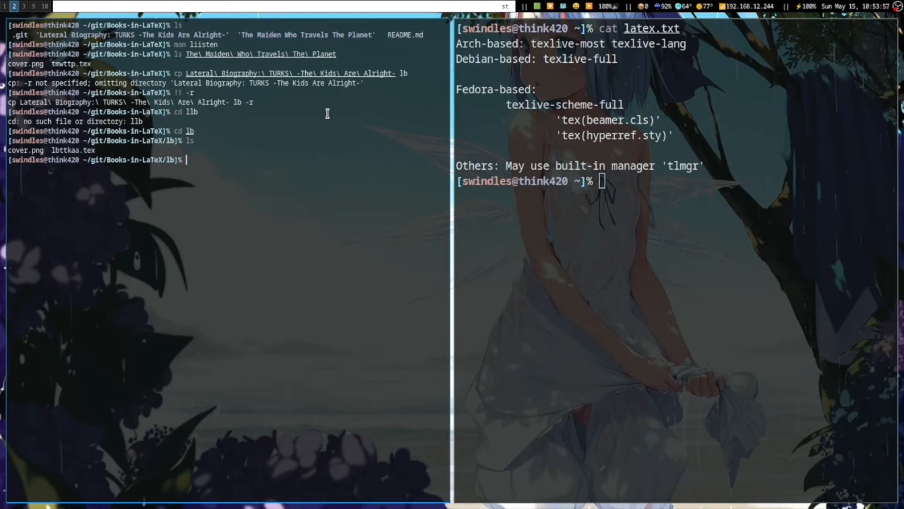
# Compile lbttkaa.tex with pdflatex into a 180-page lbttkaa.pdf
pyautogui.write('pdflatex')
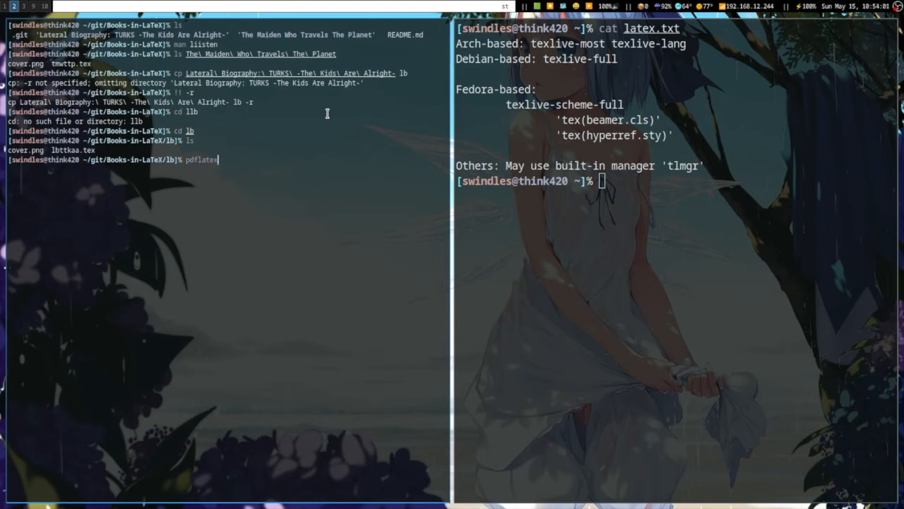
pyautogui.write('lbttkaa.tex')
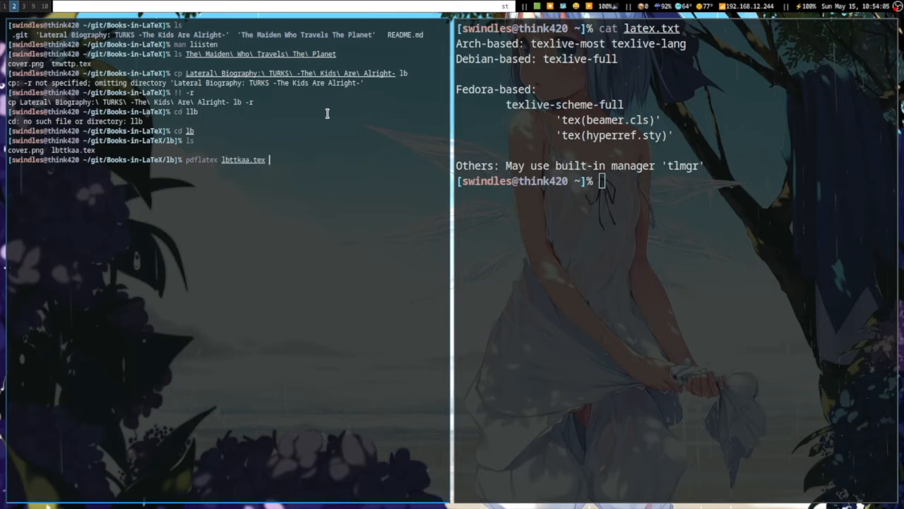
pyautogui.press('Return')
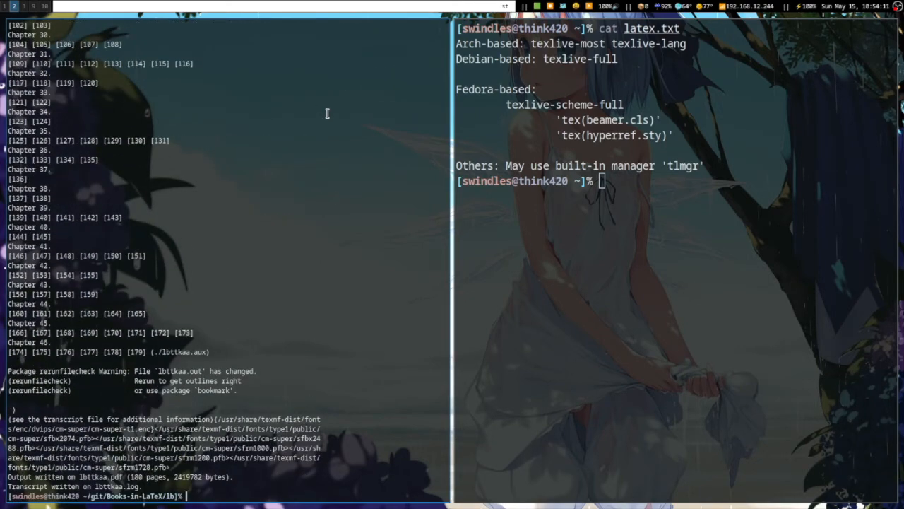
pyautogui.moveTo(674, 353)
pyautogui.write('za')
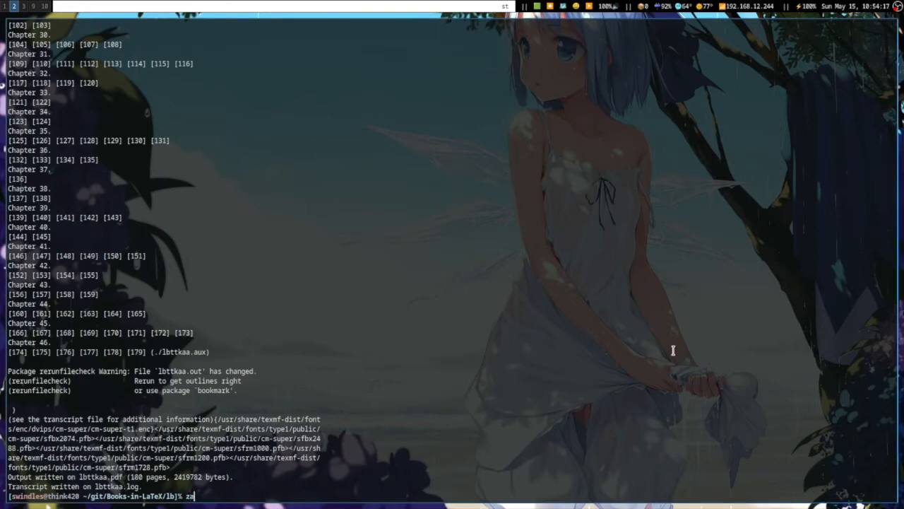
pyautogui.write('thura lbttkaa.pdf')
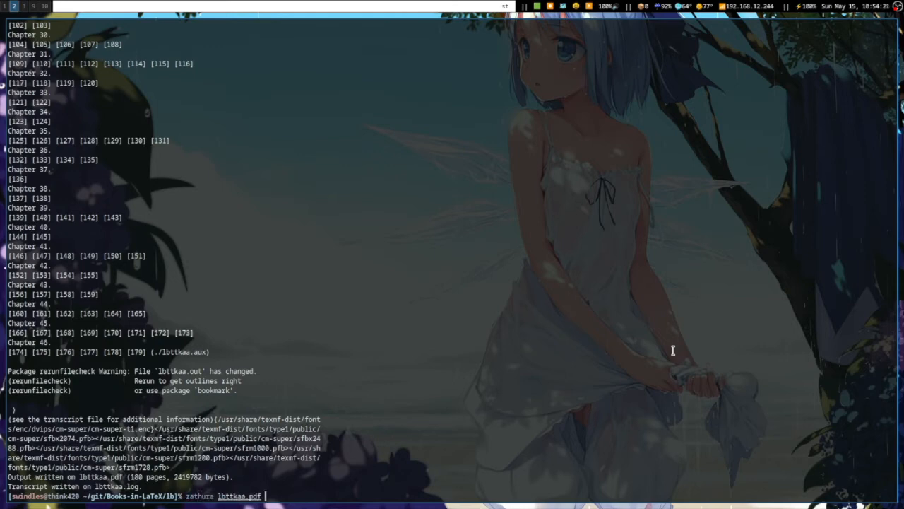
# Open lbttkaa.pdf in Zathura and scroll through its opening pages
pyautogui.press('Return')
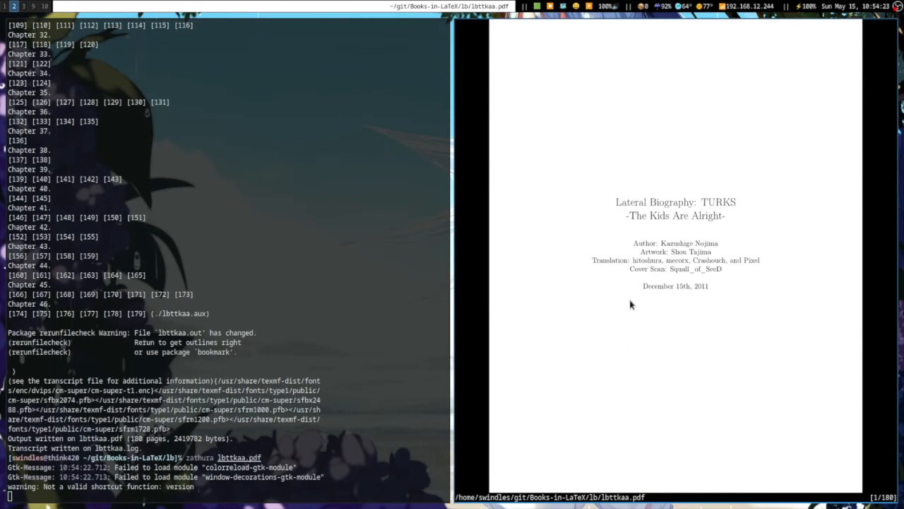
pyautogui.scroll(-3)
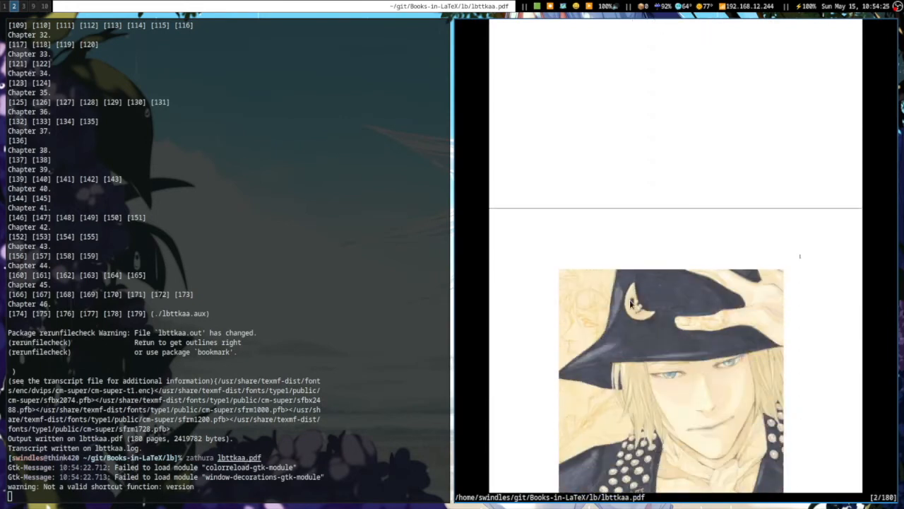
pyautogui.scroll(-3)
pyautogui.write('vim lbttkaa.te')
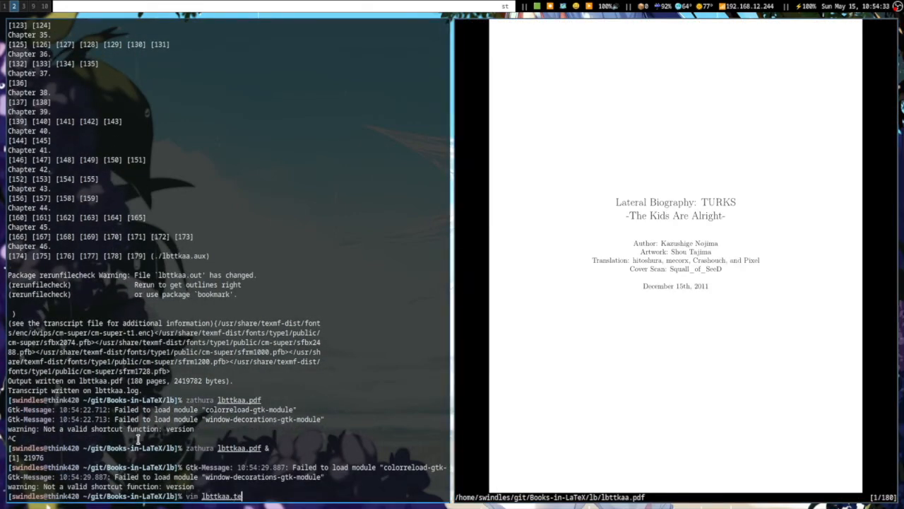
# Open lbttkaa.tex in Vim and page through the LaTeX source
pyautogui.press('Return')
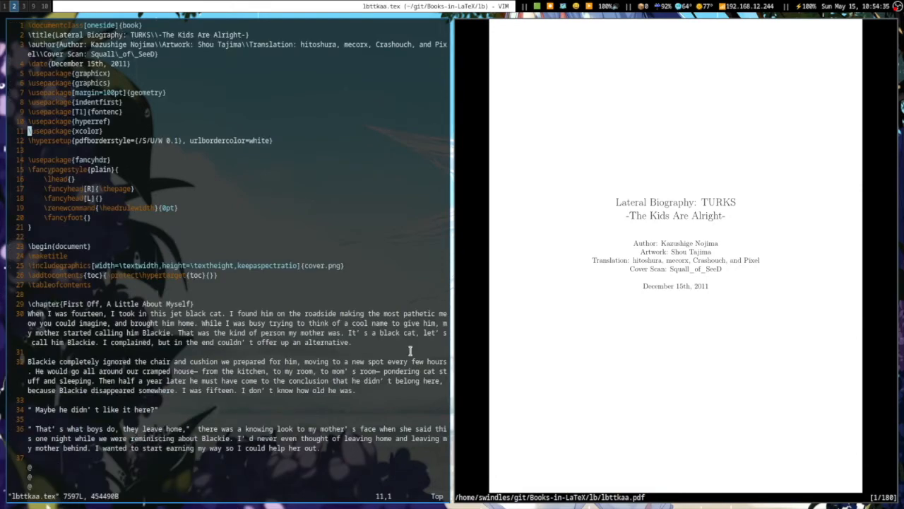
pyautogui.press('G')
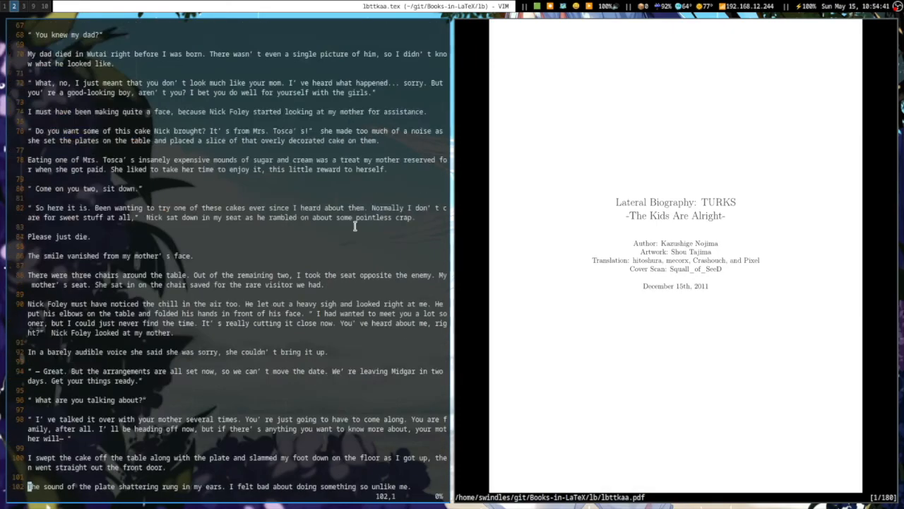
pyautogui.scroll(-3)
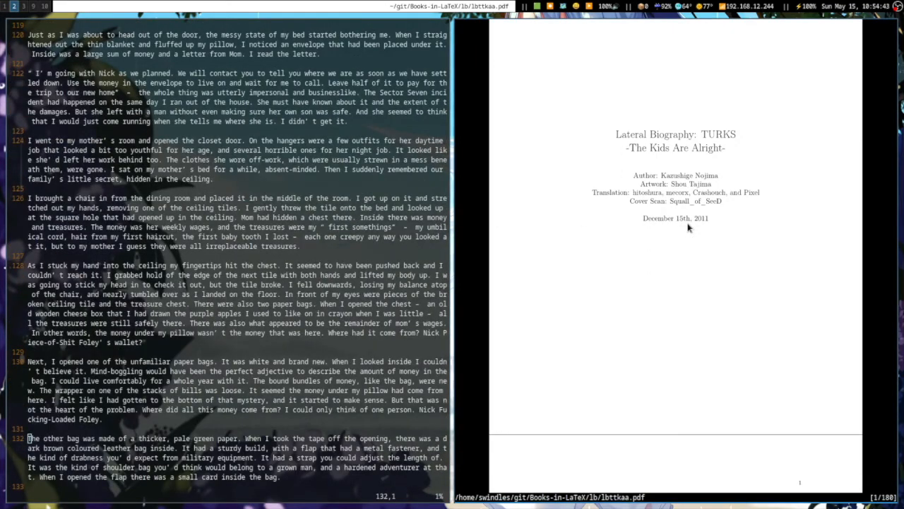
pyautogui.scroll(-3)
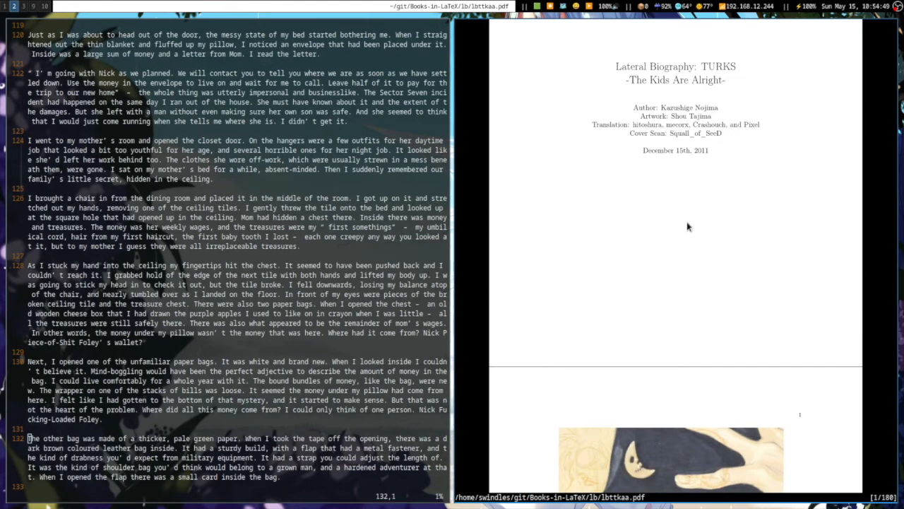
pyautogui.scroll(-3)
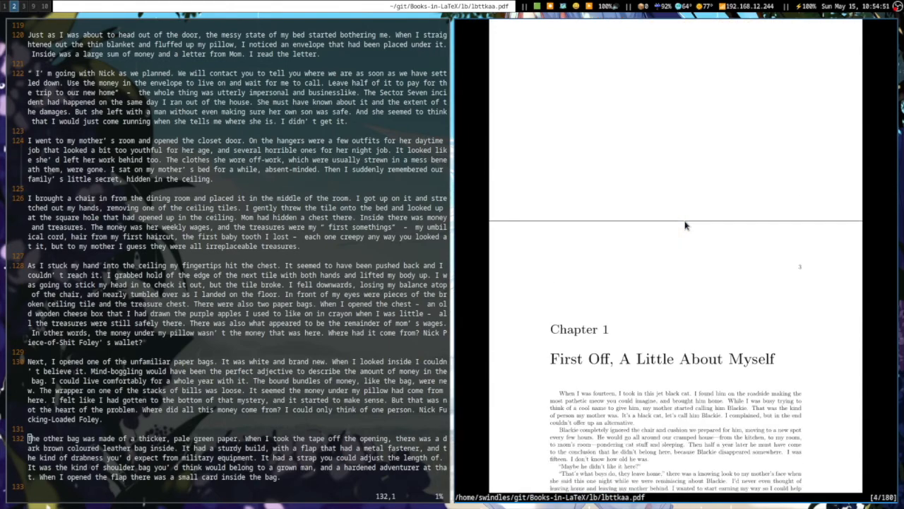
pyautogui.scroll(3)
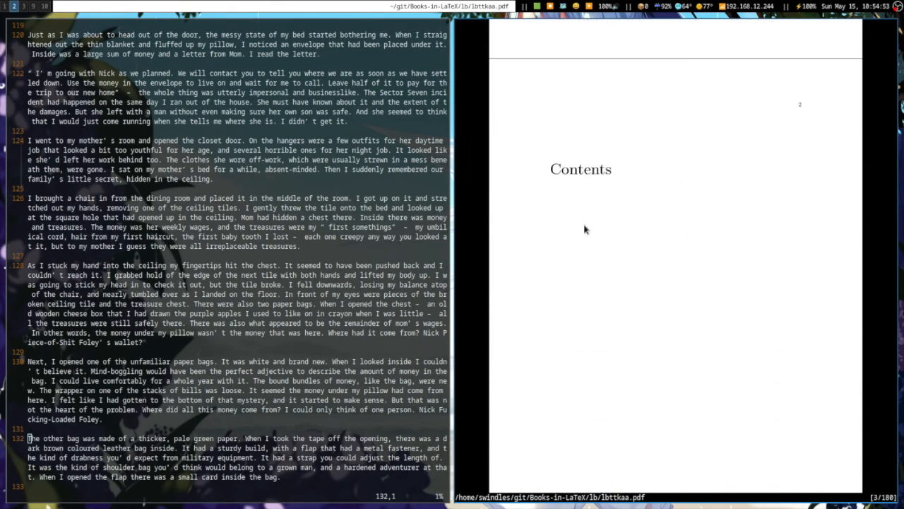
pyautogui.moveTo(665, 387)
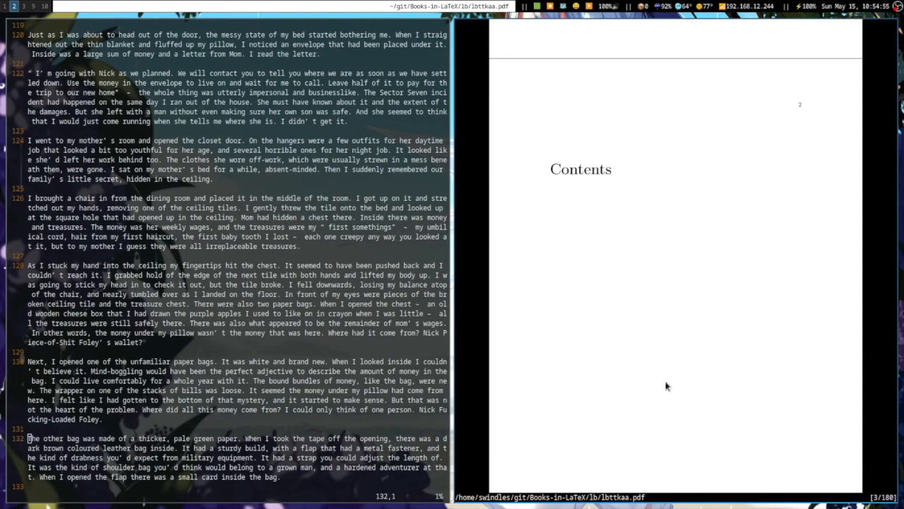
# Scroll the PDF up to Chapter 3, then return Vim to the file's start
pyautogui.scroll(-3)
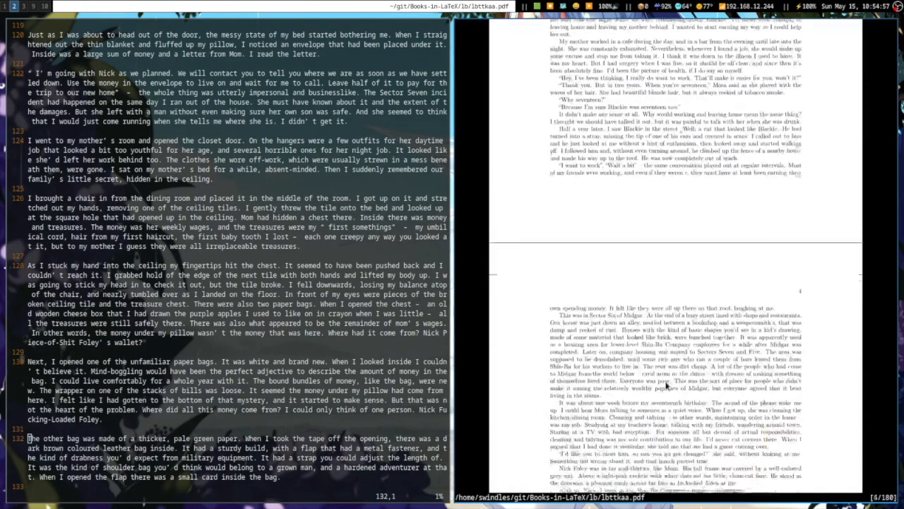
pyautogui.scroll(-3)
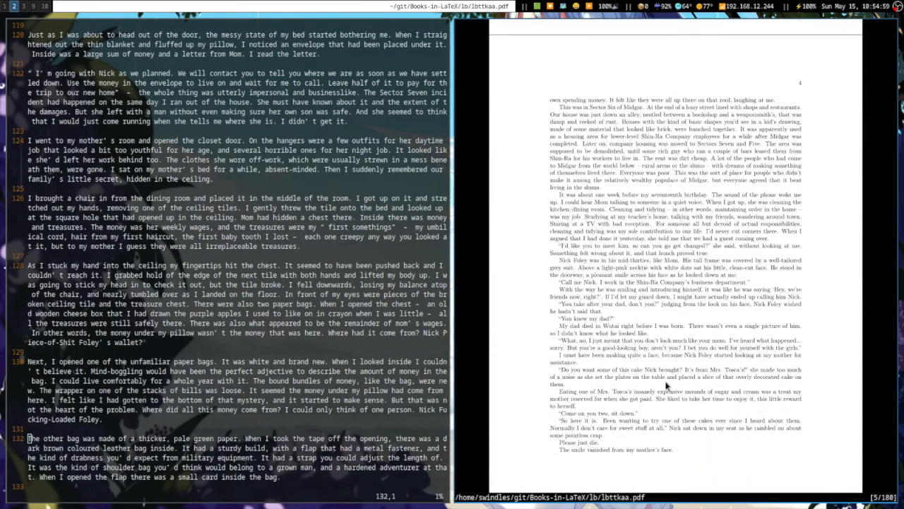
pyautogui.scroll(-3)
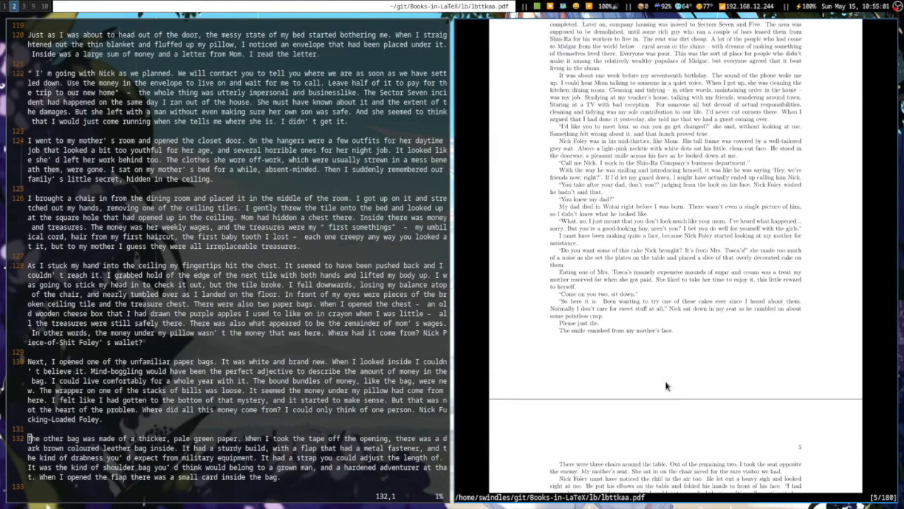
pyautogui.scroll(-3)
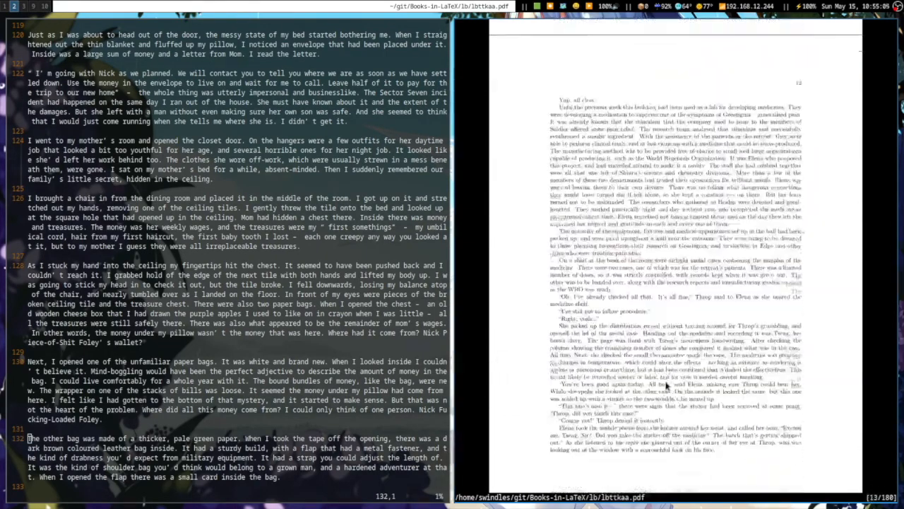
pyautogui.scroll(-3)
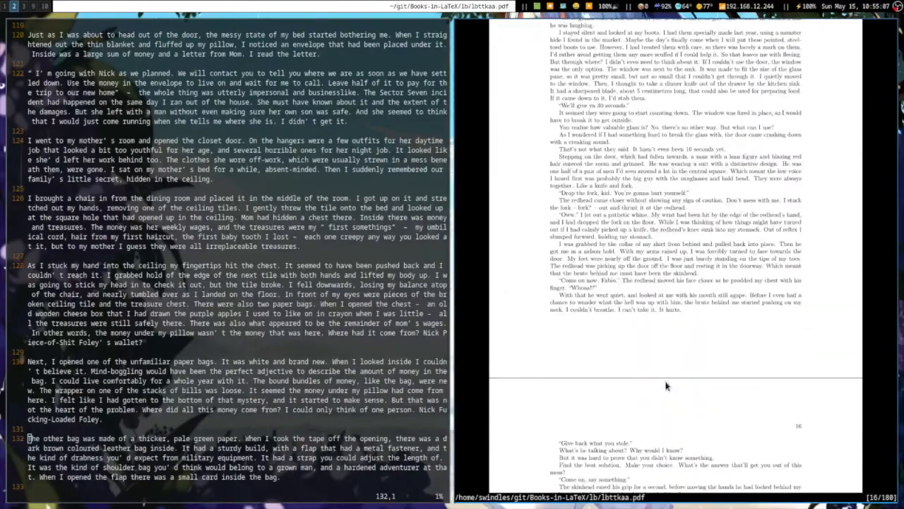
pyautogui.scroll(3)
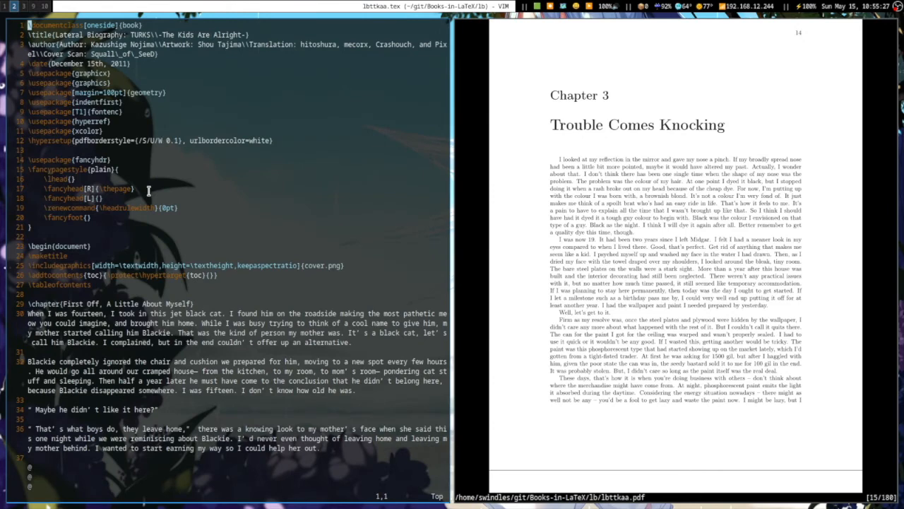
pyautogui.scroll(-3)
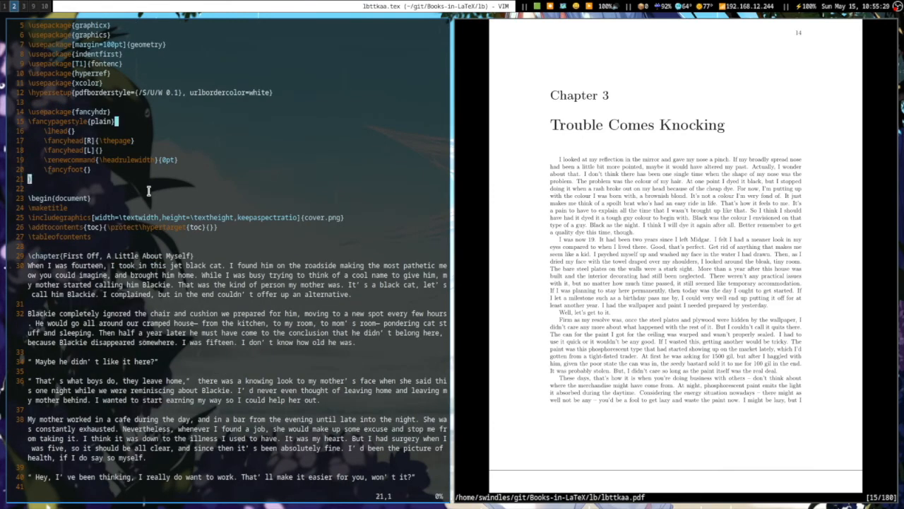
pyautogui.press('gg')
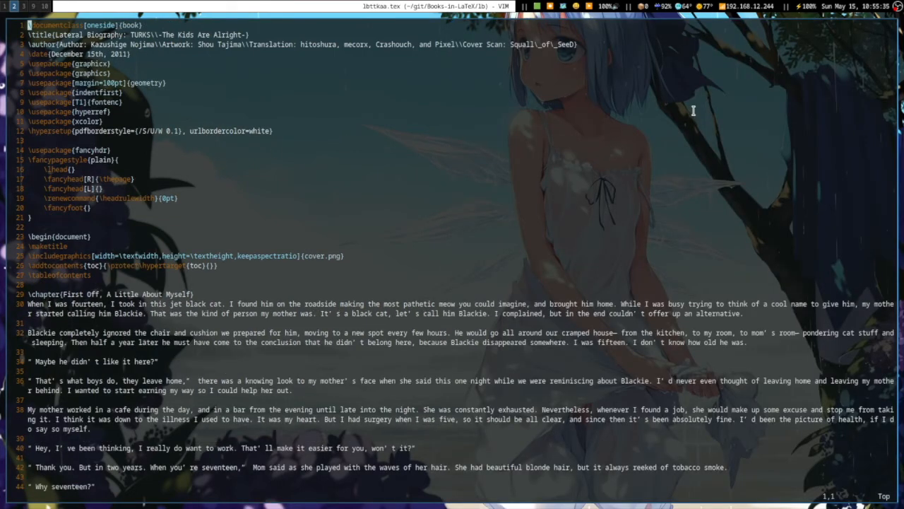
pyautogui.moveTo(461, 194)
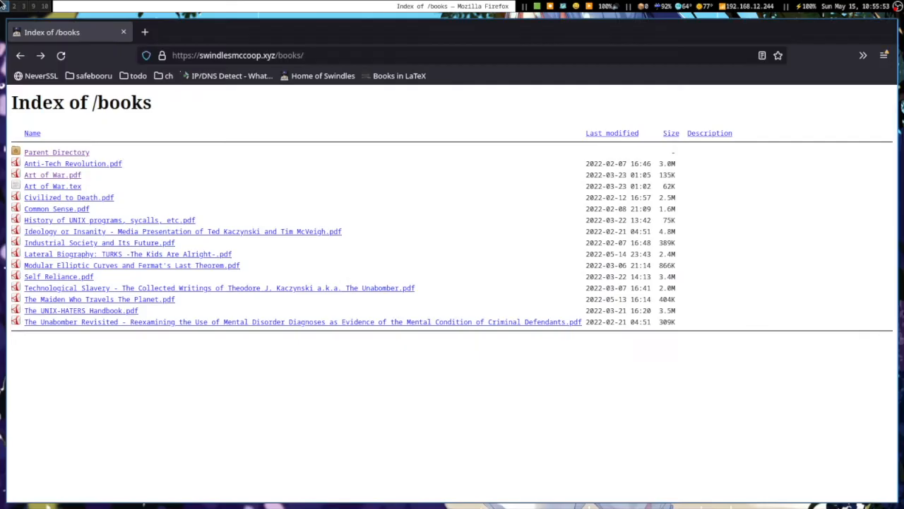
# Open a new tab and load the Home of Swindles bookmark
pyautogui.click(272, 32)
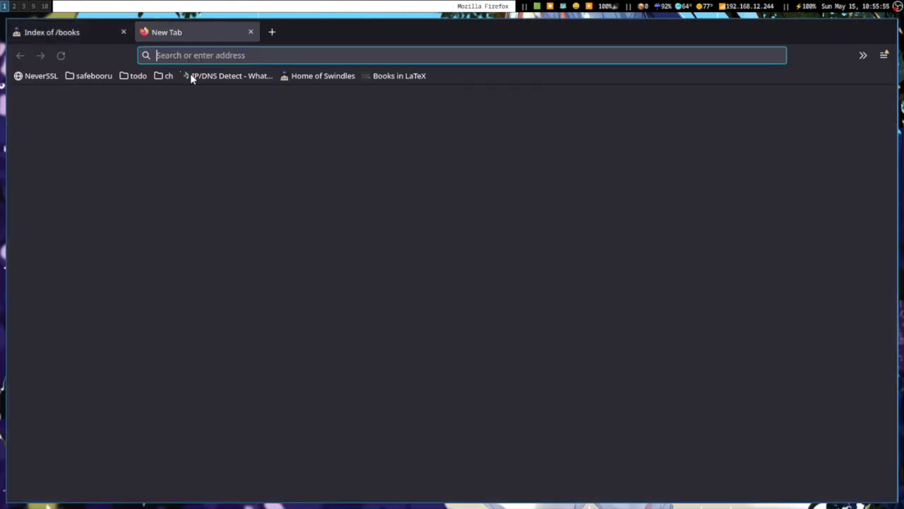
pyautogui.click(322, 75)
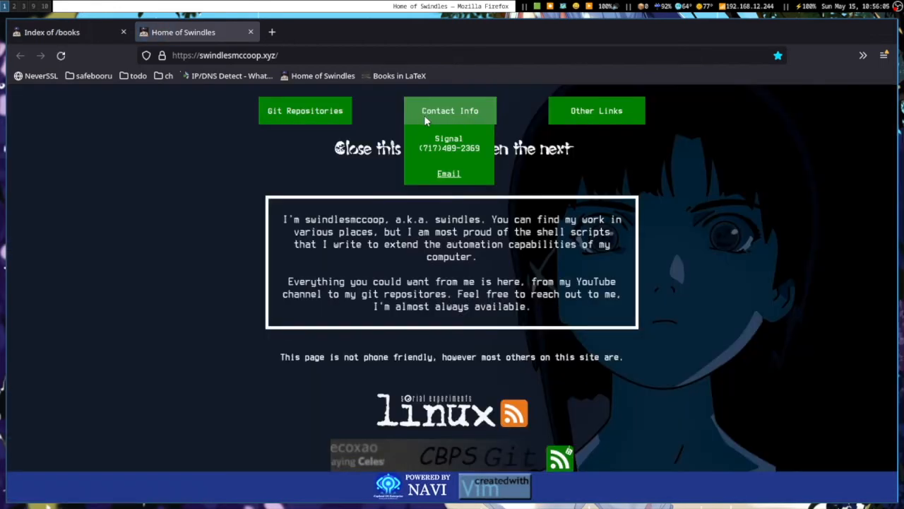
pyautogui.moveTo(497, 138)
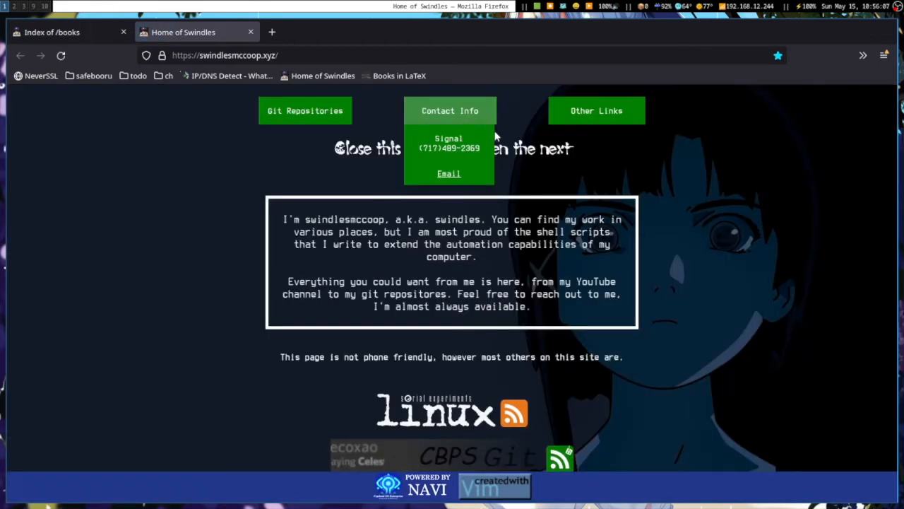
pyautogui.moveTo(473, 146)
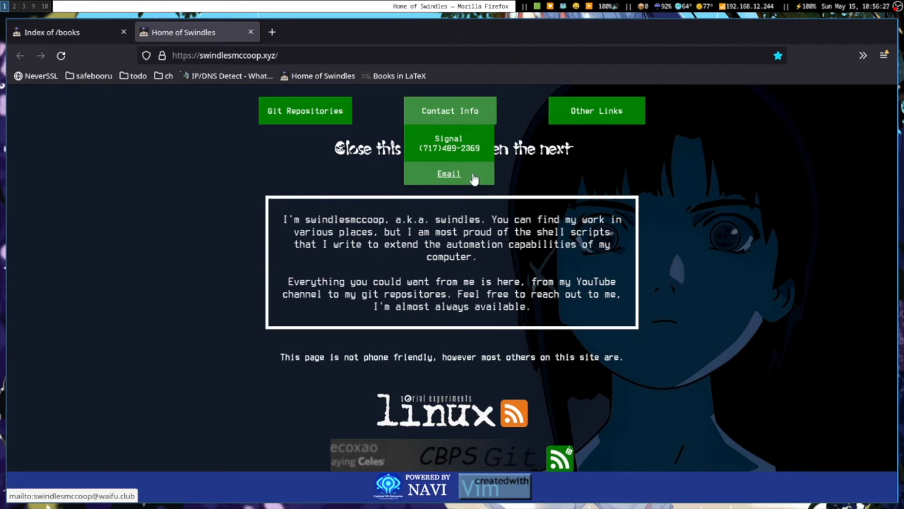
pyautogui.moveTo(590, 171)
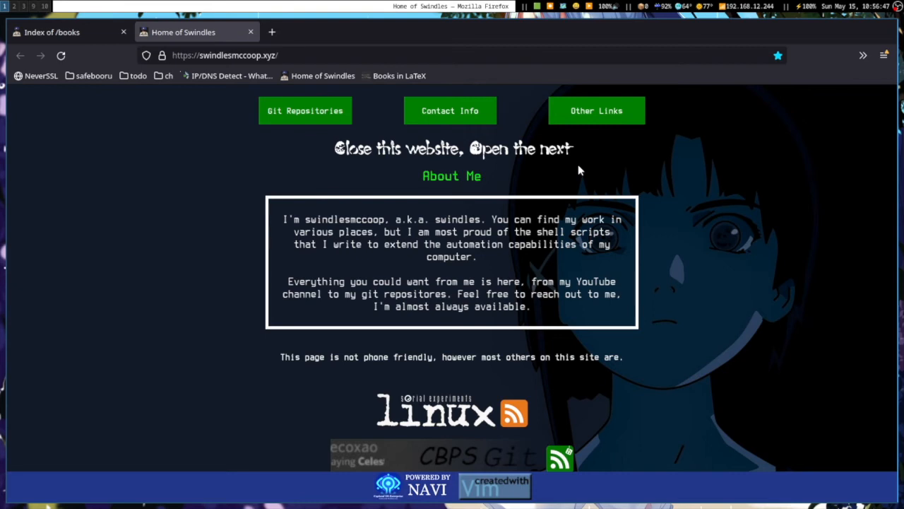
pyautogui.moveTo(362, 454)
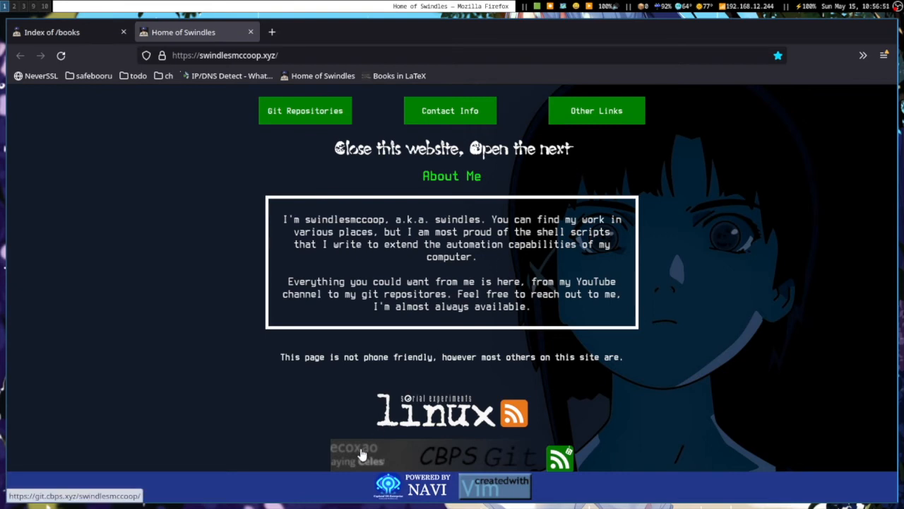
# Browse the author's CBPS Git repositories, then switch back to the Index of /books tab
pyautogui.click(60, 55)
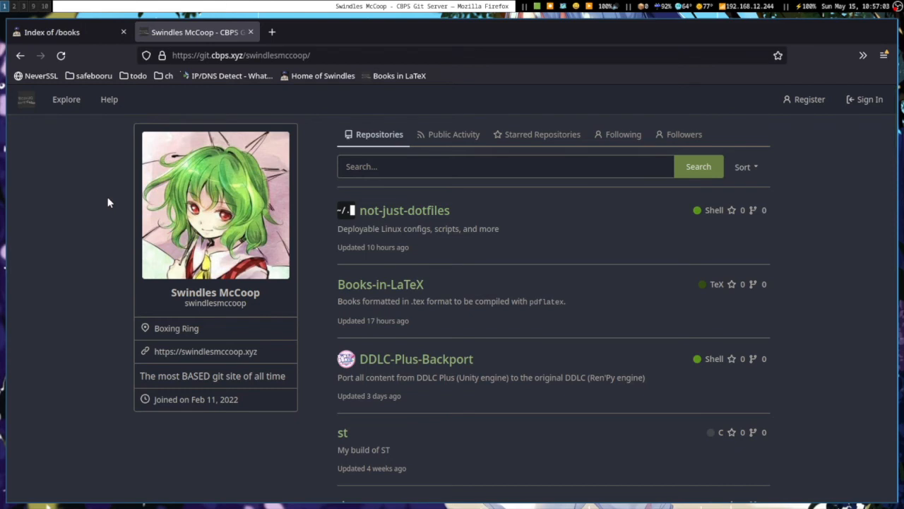
pyautogui.scroll(-3)
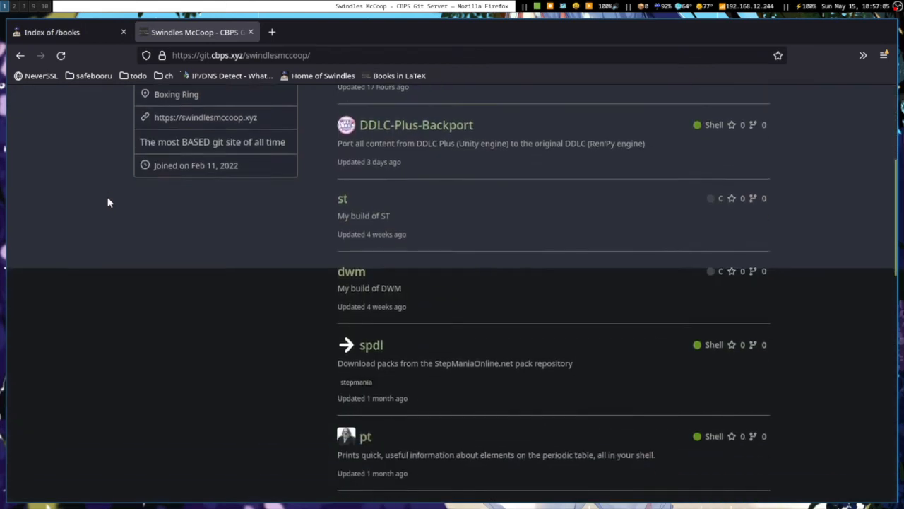
pyautogui.scroll(-3)
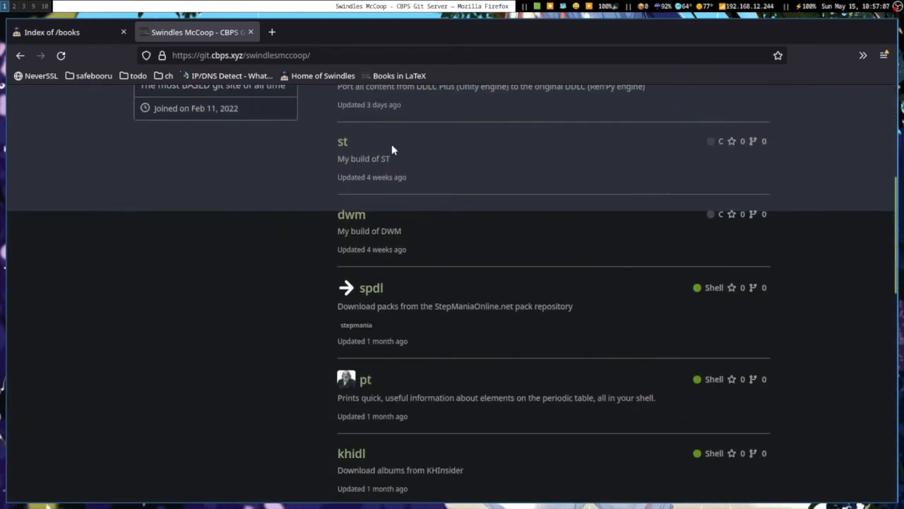
pyautogui.scroll(-3)
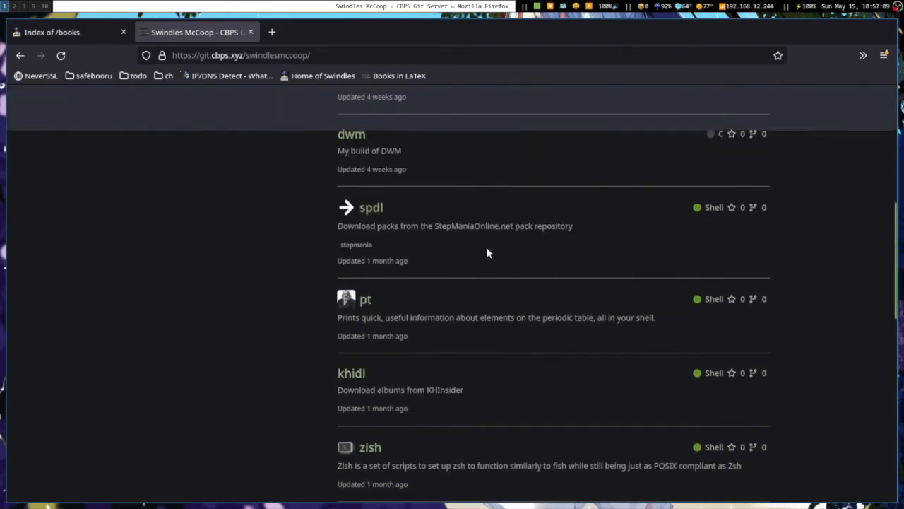
pyautogui.scroll(3)
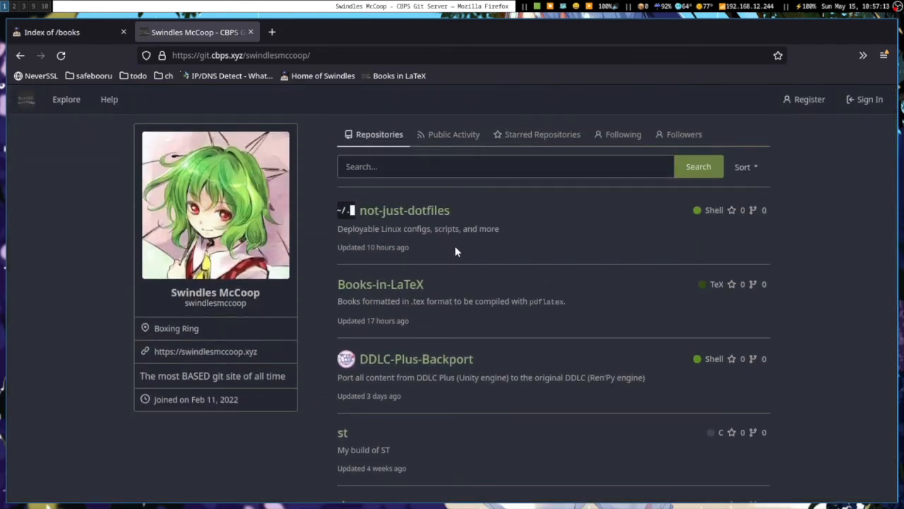
pyautogui.click(67, 31)
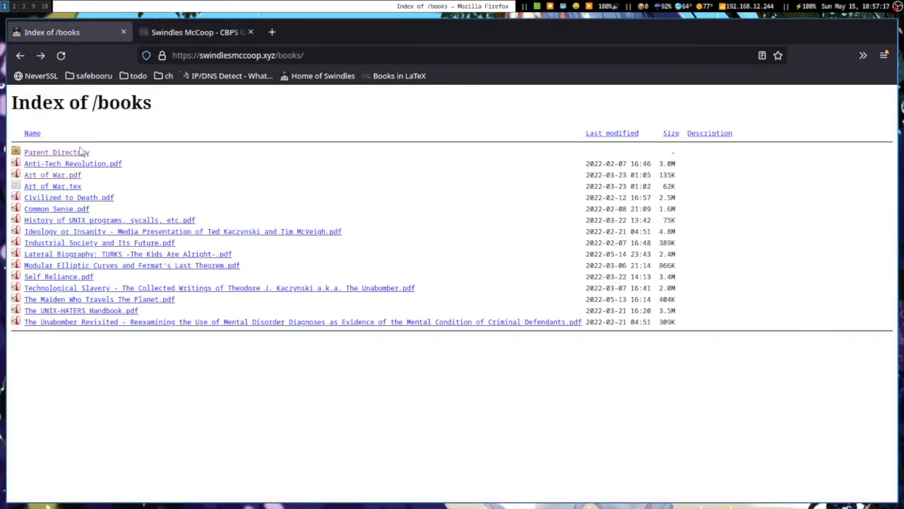
pyautogui.moveTo(155, 270)
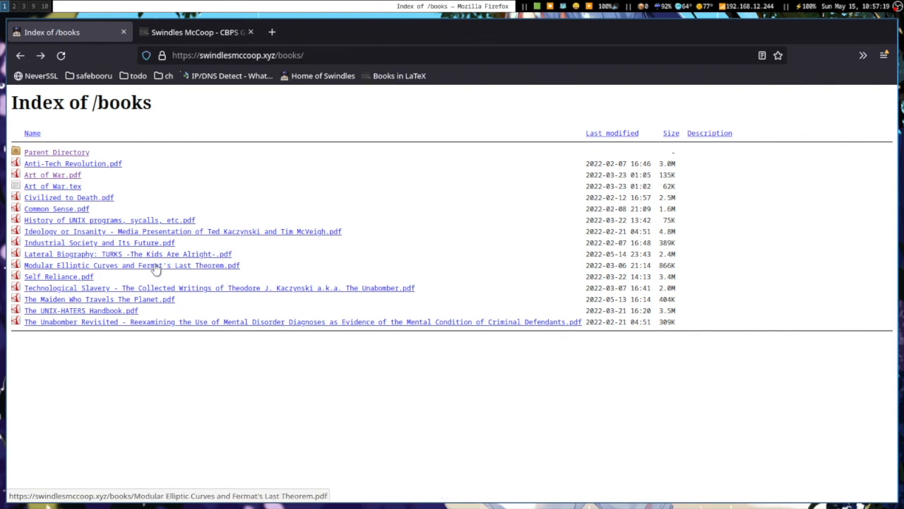
pyautogui.moveTo(127, 184)
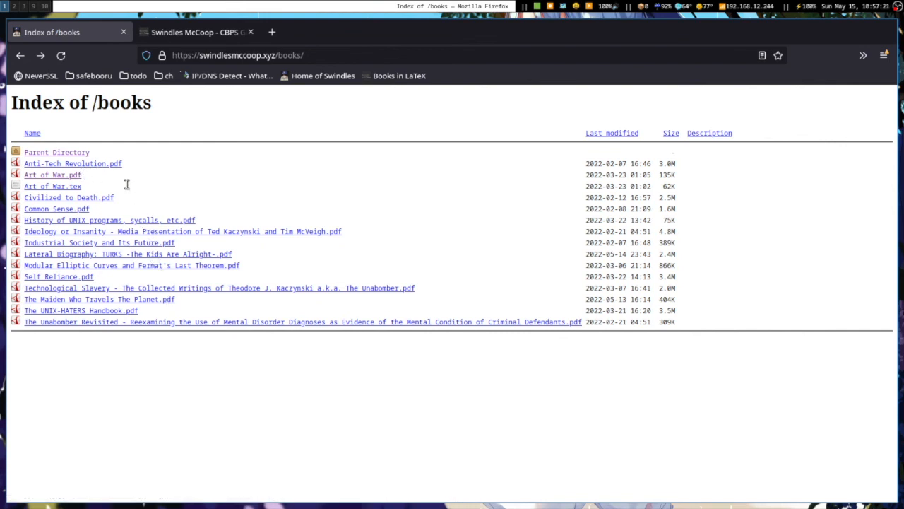
pyautogui.moveTo(174, 299)
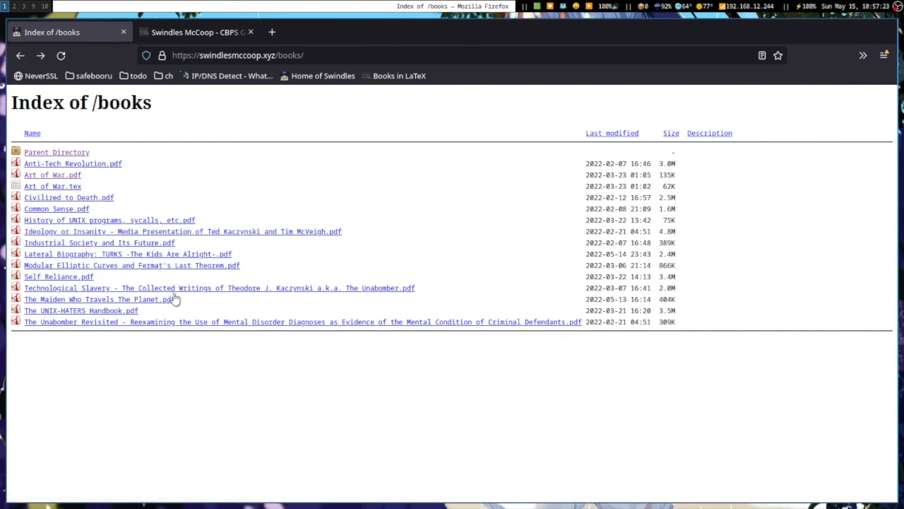
pyautogui.moveTo(85, 242)
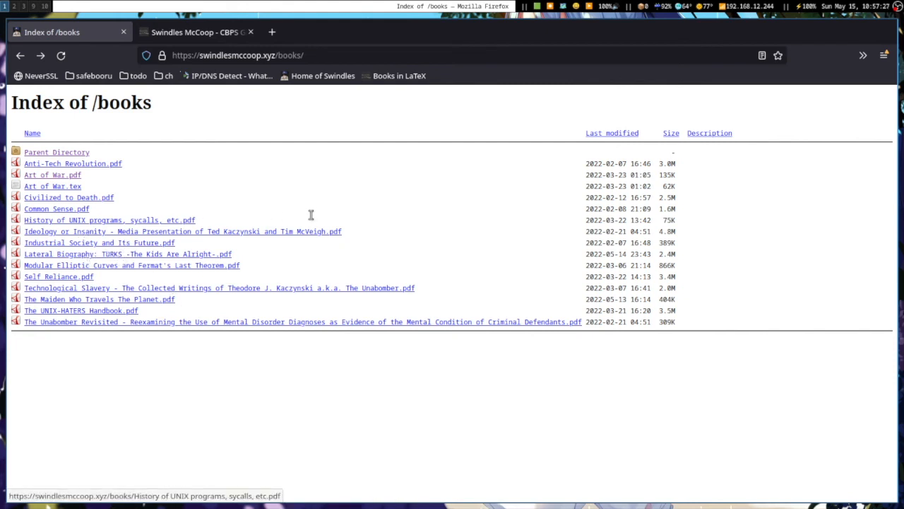
pyautogui.moveTo(244, 246)
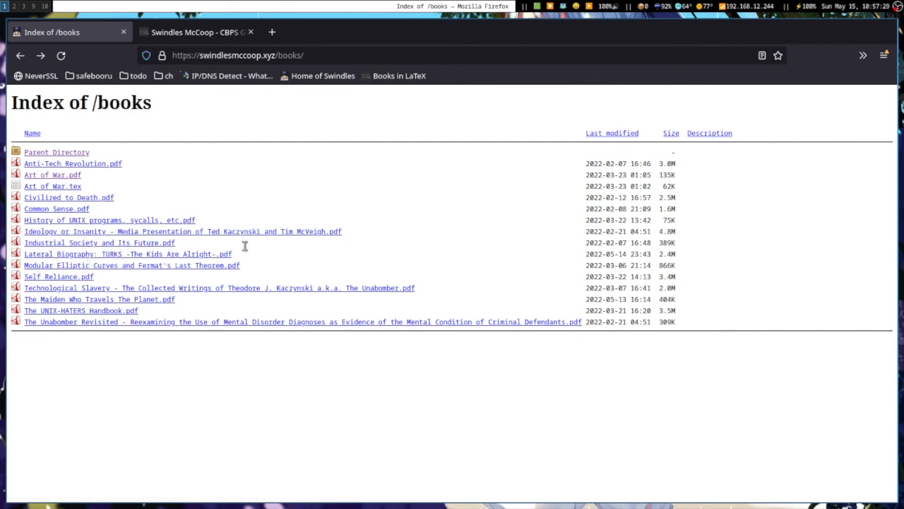
pyautogui.moveTo(235, 199)
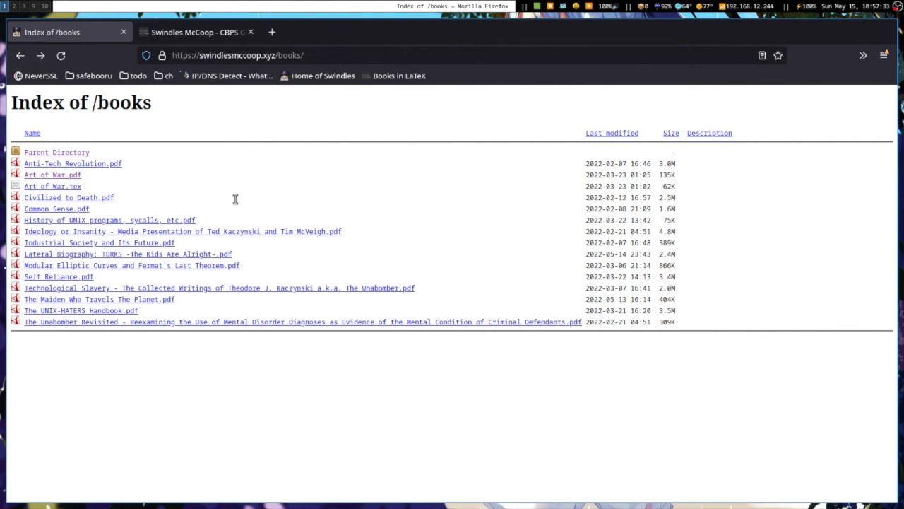
pyautogui.moveTo(219, 194)
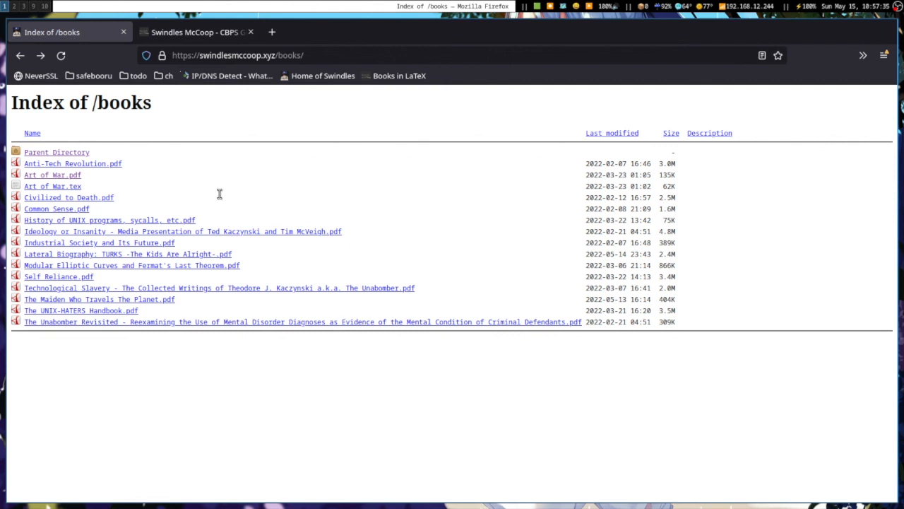
pyautogui.moveTo(388, 176)
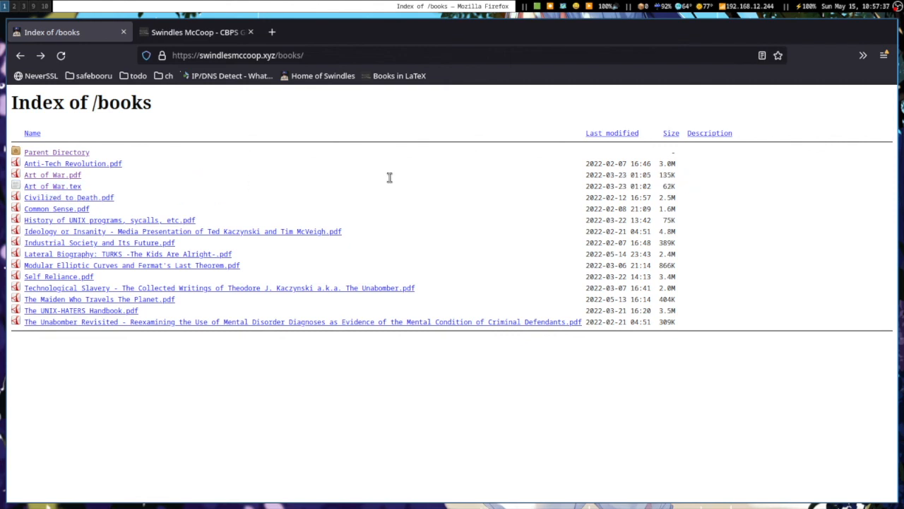
pyautogui.moveTo(466, 145)
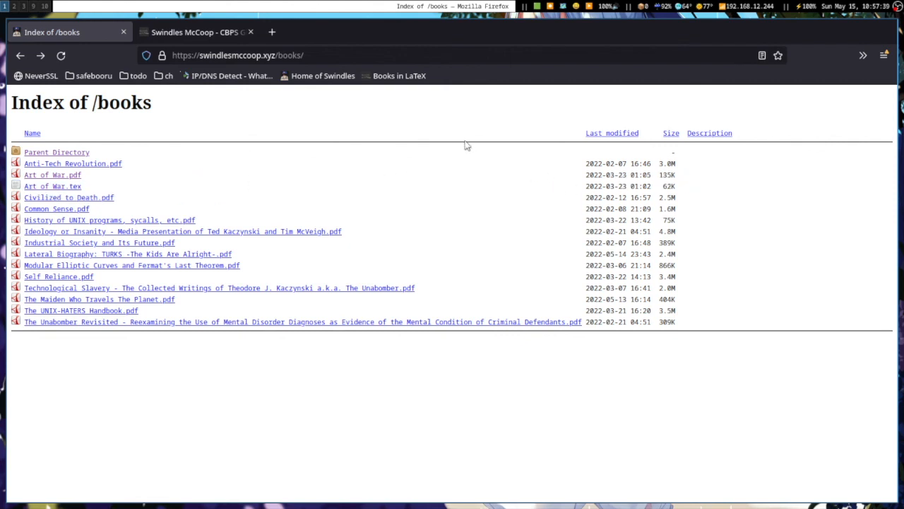
pyautogui.click(196, 32)
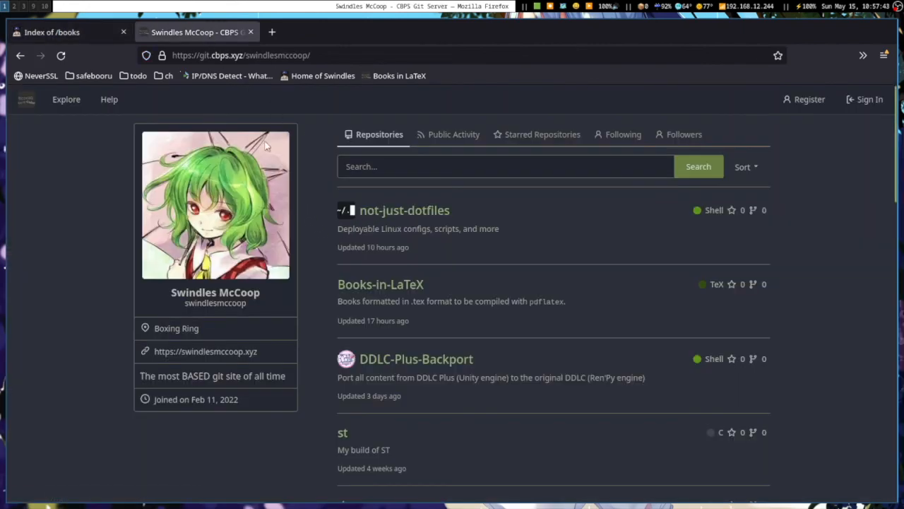
pyautogui.click(64, 31)
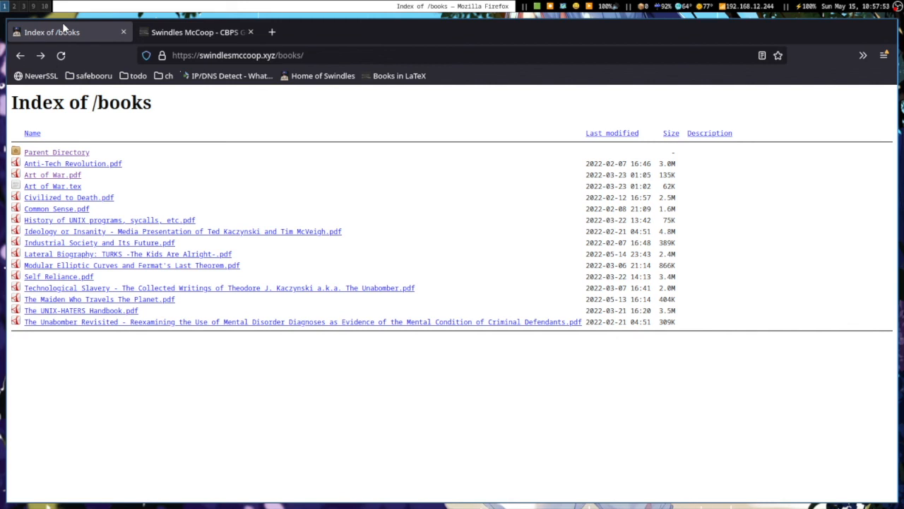
pyautogui.moveTo(31, 17)
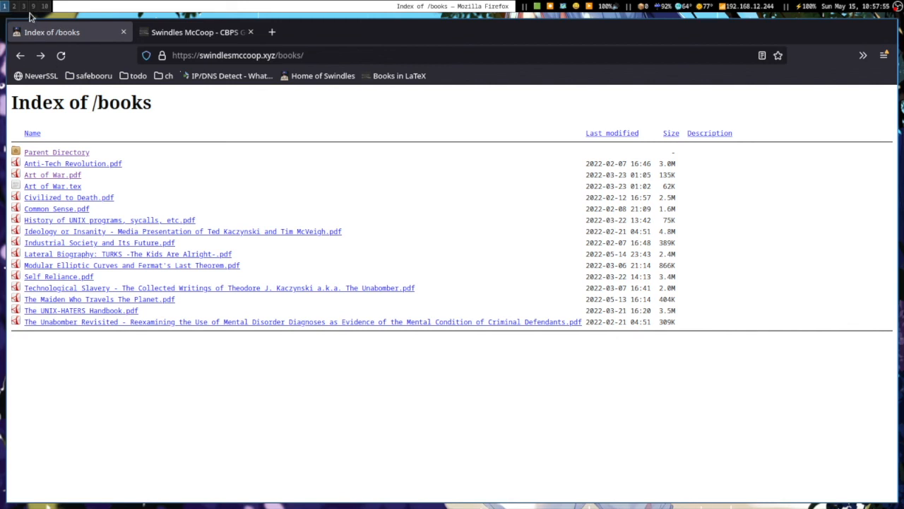